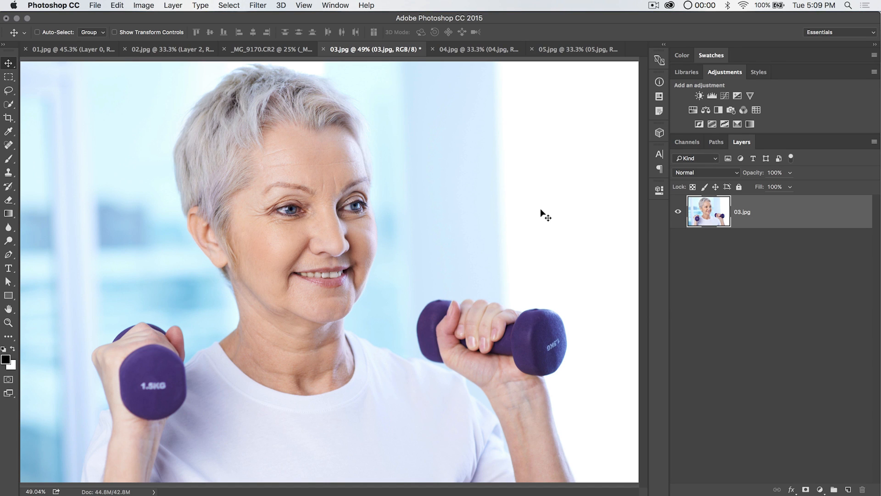
{"action": "mouse_move", "coordinate": [420, 84]}
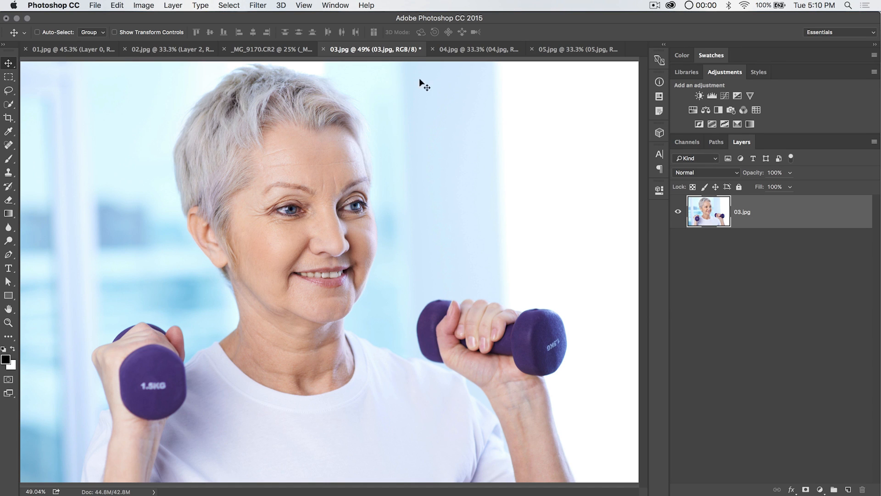
{"action": "mouse_move", "coordinate": [409, 77]}
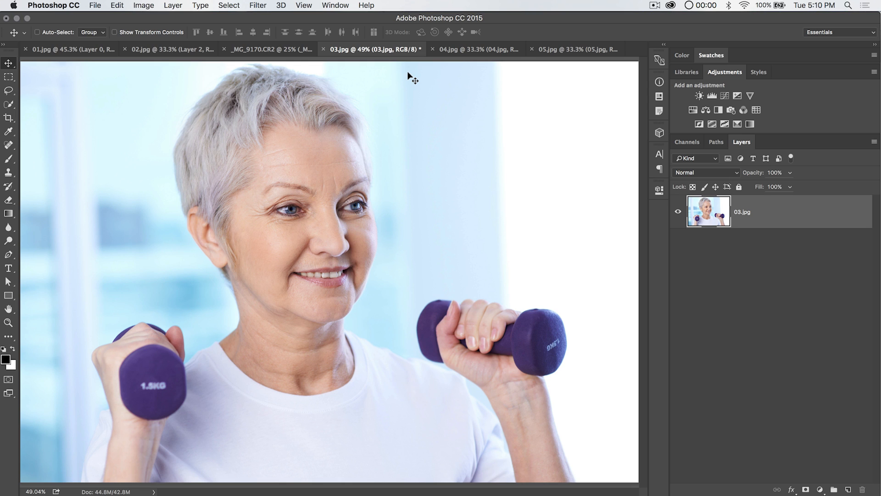
{"action": "mouse_move", "coordinate": [162, 9]}
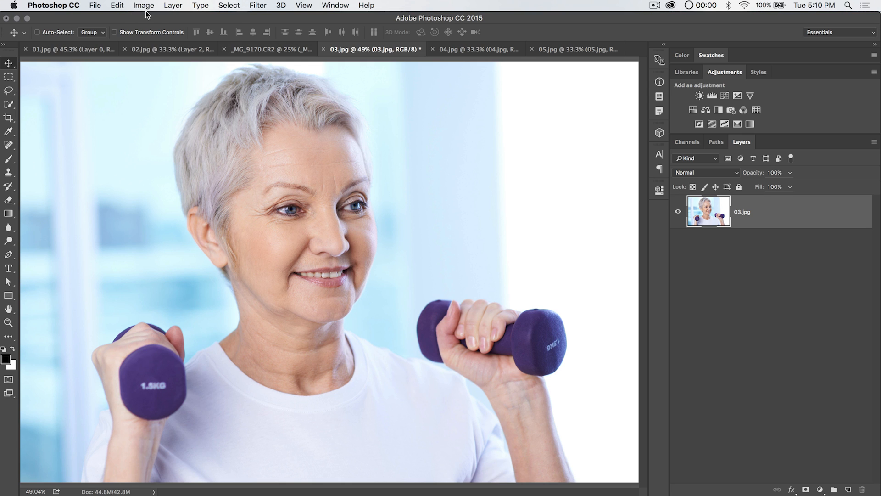
Review the Image adjustments, then start a new Brightness/Contrast adjustment layer from the Layer menu.
{"action": "left_click", "coordinate": [144, 5]}
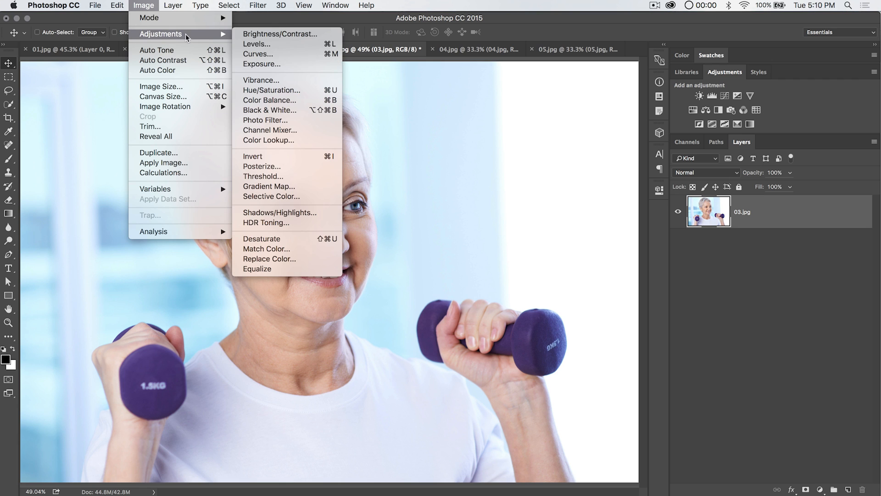
{"action": "mouse_move", "coordinate": [294, 37]}
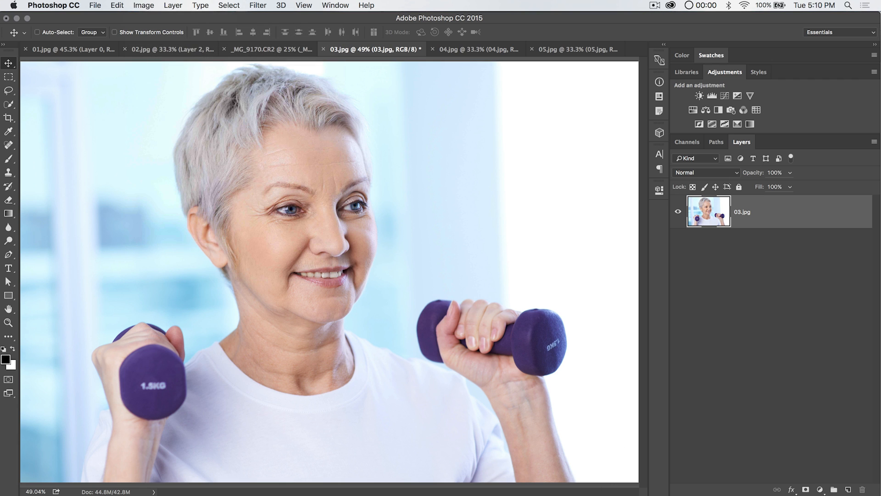
{"action": "mouse_move", "coordinate": [512, 282]}
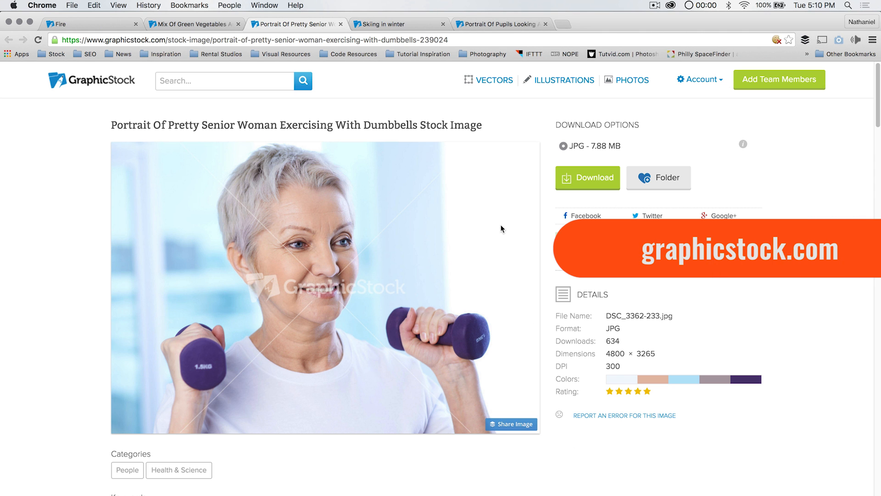
{"action": "mouse_move", "coordinate": [802, 163]}
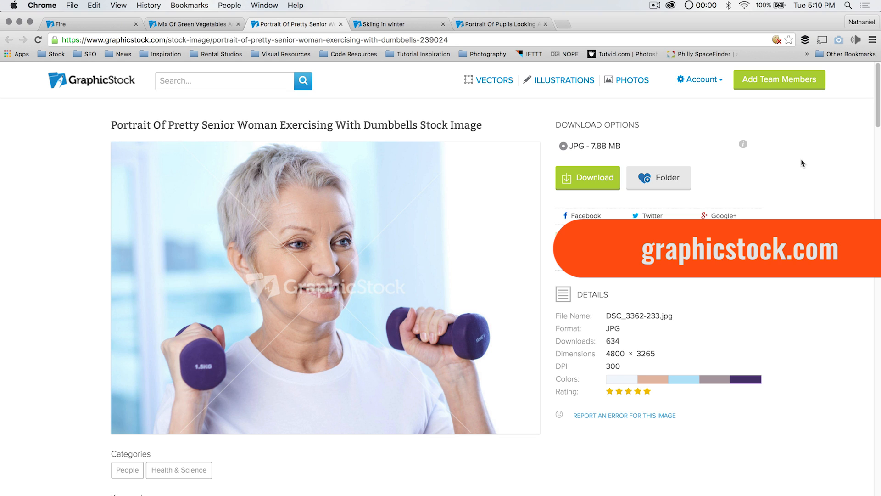
{"action": "mouse_move", "coordinate": [615, 139]}
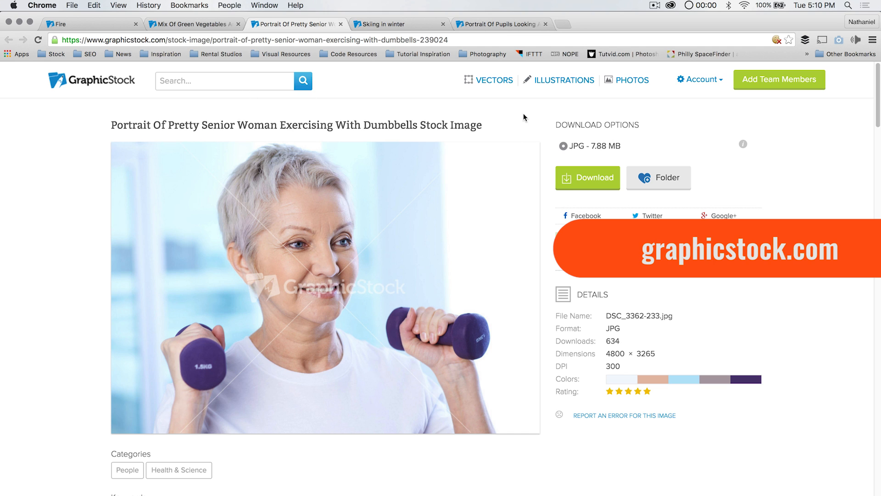
{"action": "mouse_move", "coordinate": [524, 132]}
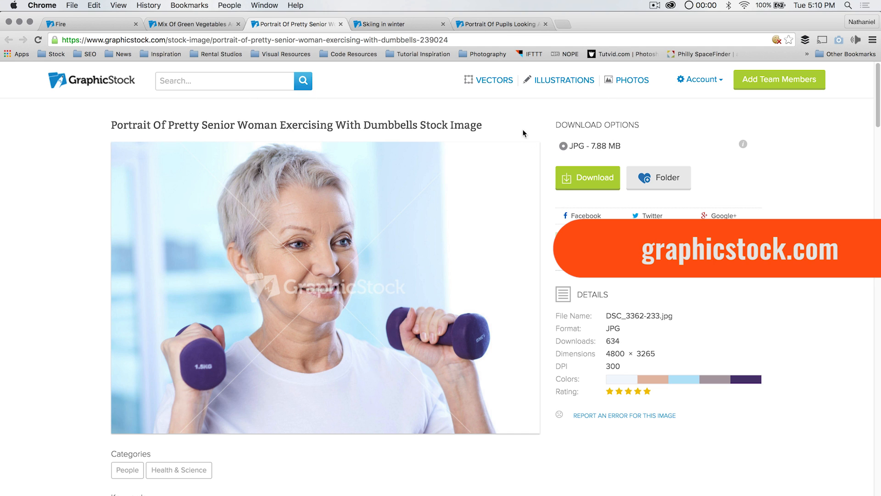
{"action": "mouse_move", "coordinate": [230, 387]}
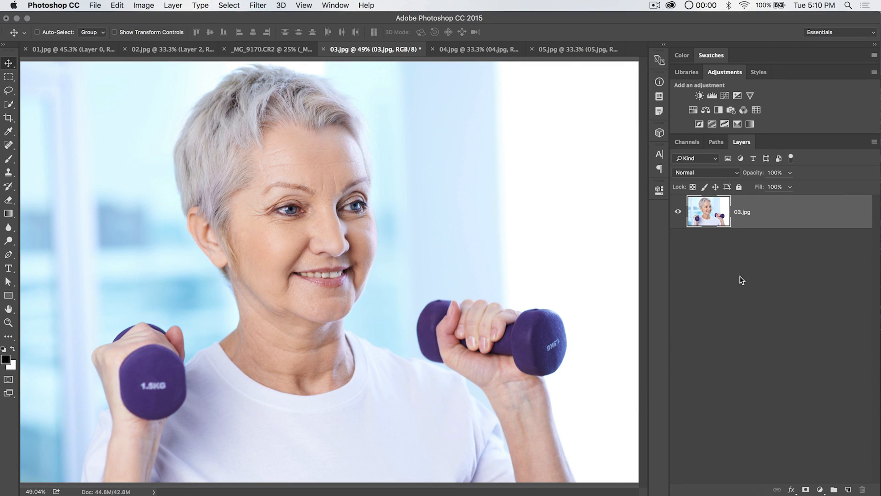
{"action": "left_click", "coordinate": [144, 4]}
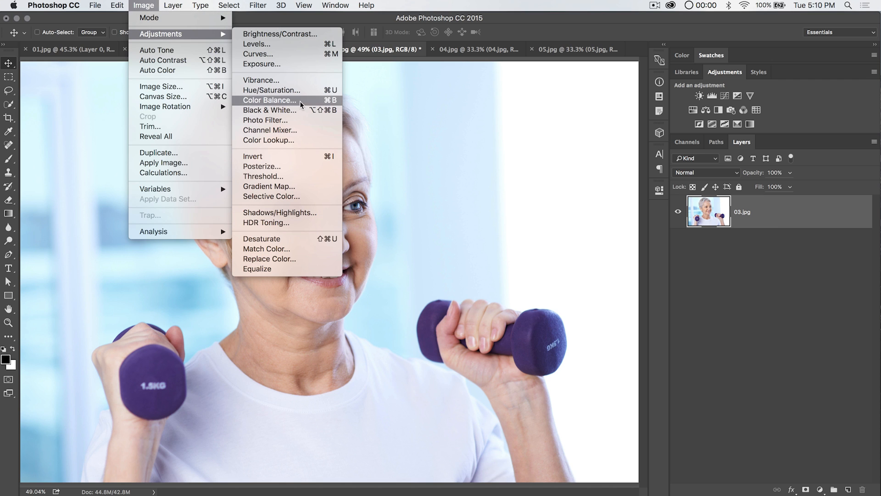
{"action": "mouse_move", "coordinate": [302, 151]}
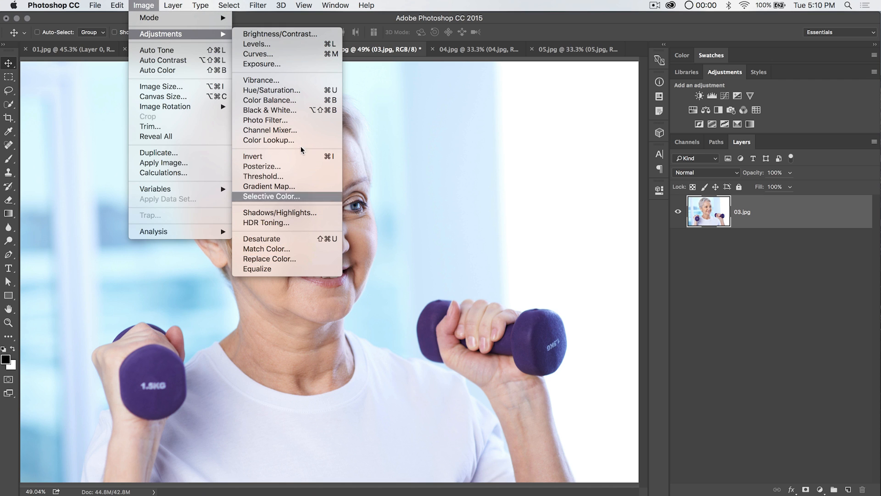
{"action": "left_click", "coordinate": [176, 5]}
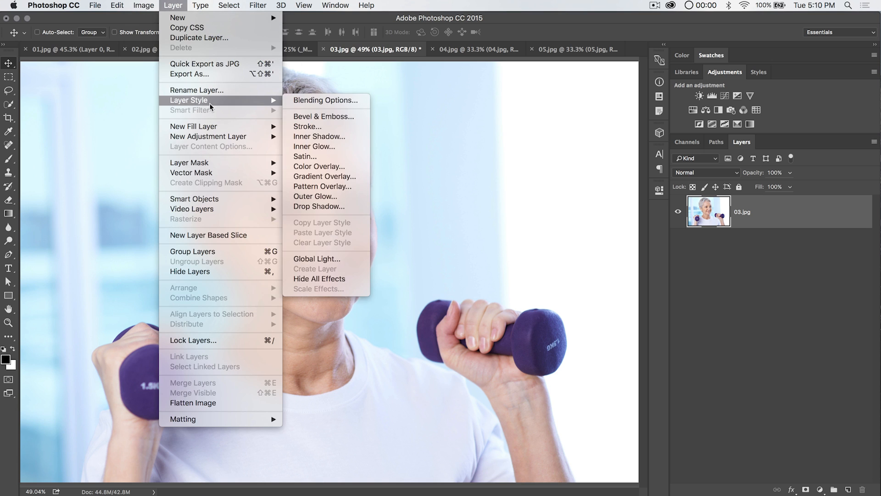
{"action": "mouse_move", "coordinate": [209, 136]}
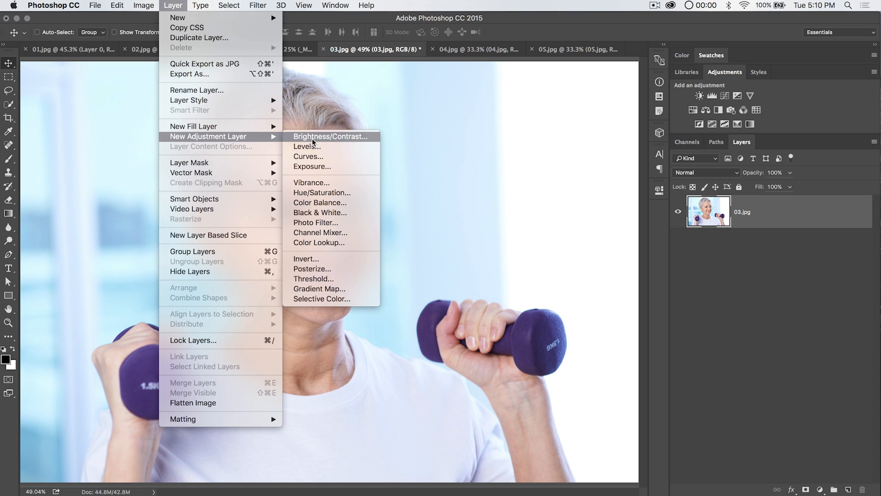
{"action": "mouse_move", "coordinate": [332, 137]}
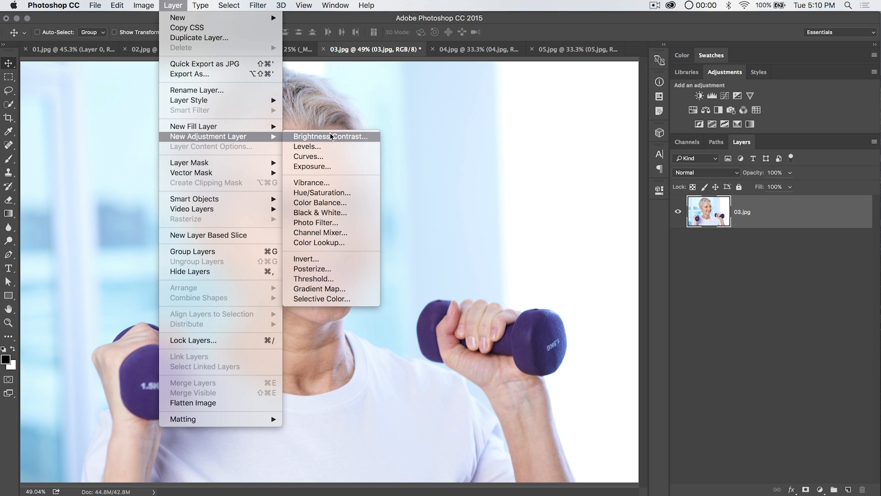
{"action": "left_click", "coordinate": [330, 136]}
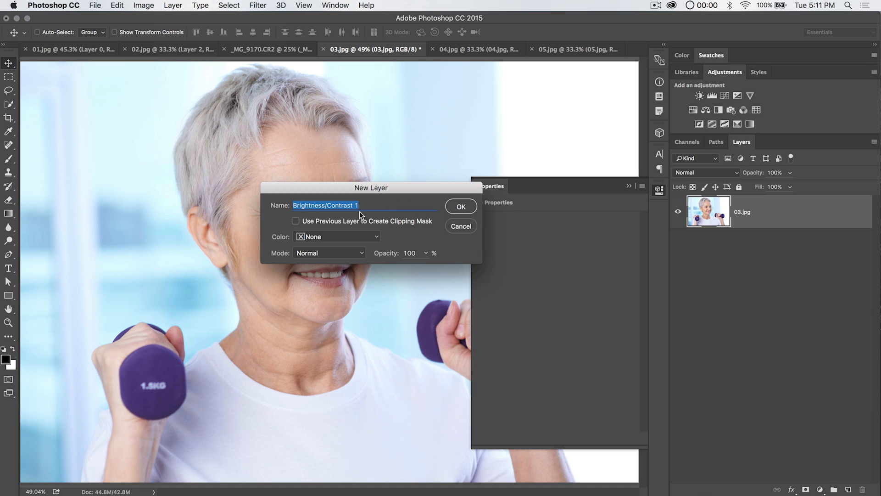
Confirm the Brightness/Contrast 1 layer, keep its blend mode Normal, and toggle between it and the photo layer.
{"action": "left_click", "coordinate": [461, 207]}
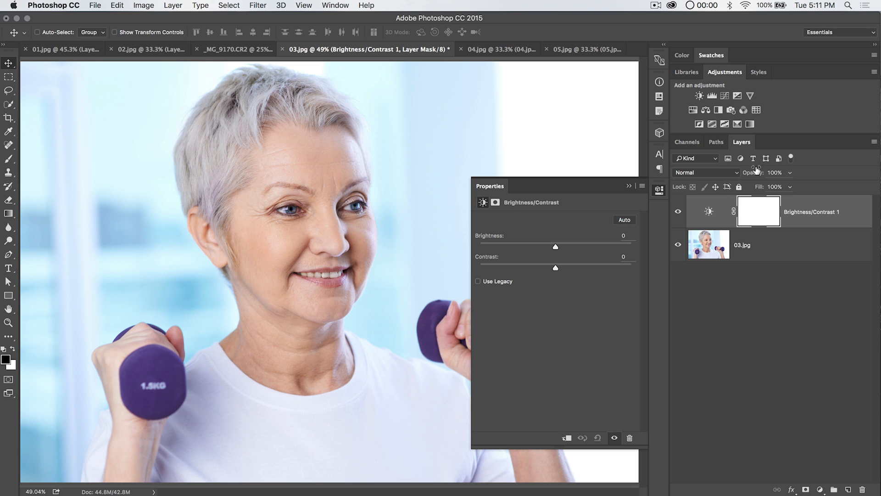
{"action": "left_click", "coordinate": [705, 173]}
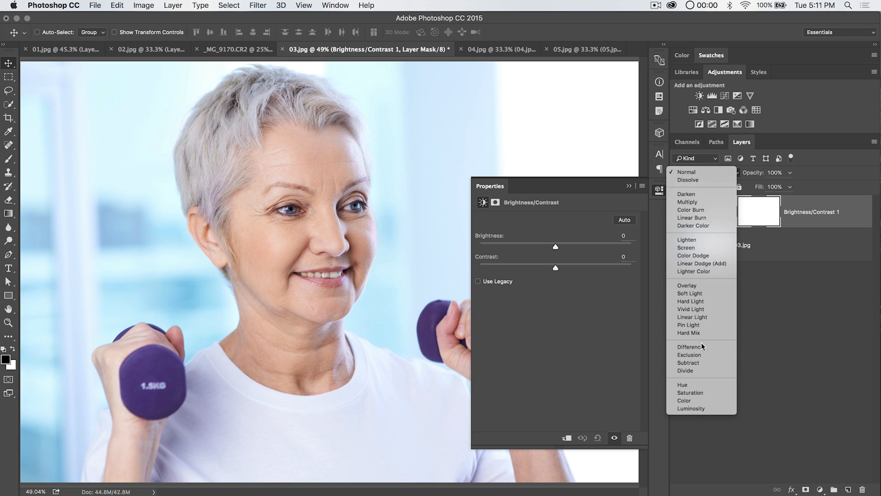
{"action": "left_click", "coordinate": [685, 172]}
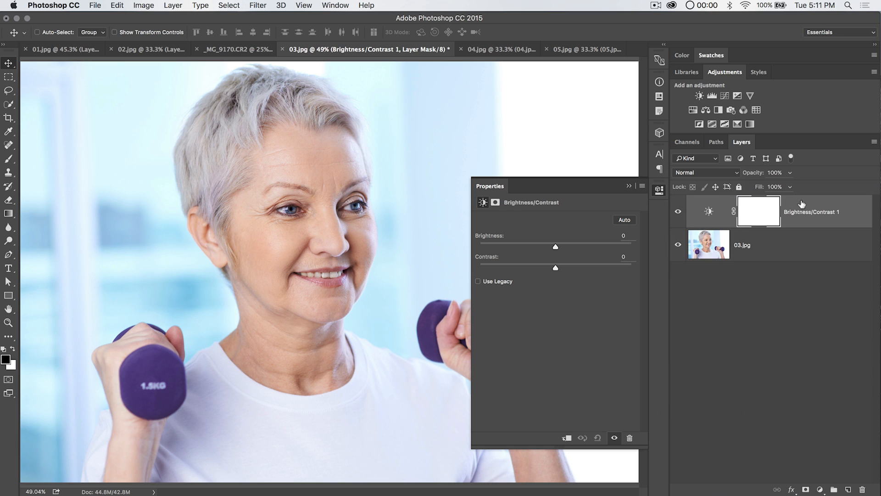
{"action": "mouse_move", "coordinate": [715, 212]}
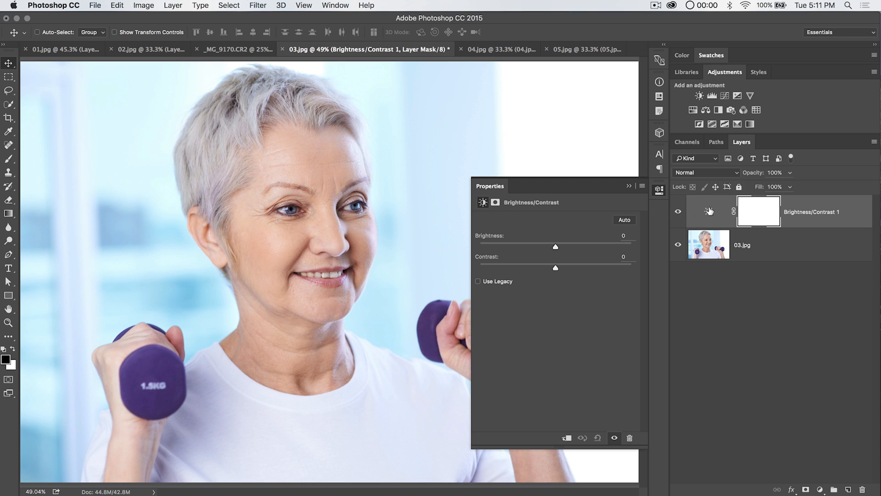
{"action": "left_click", "coordinate": [706, 173]}
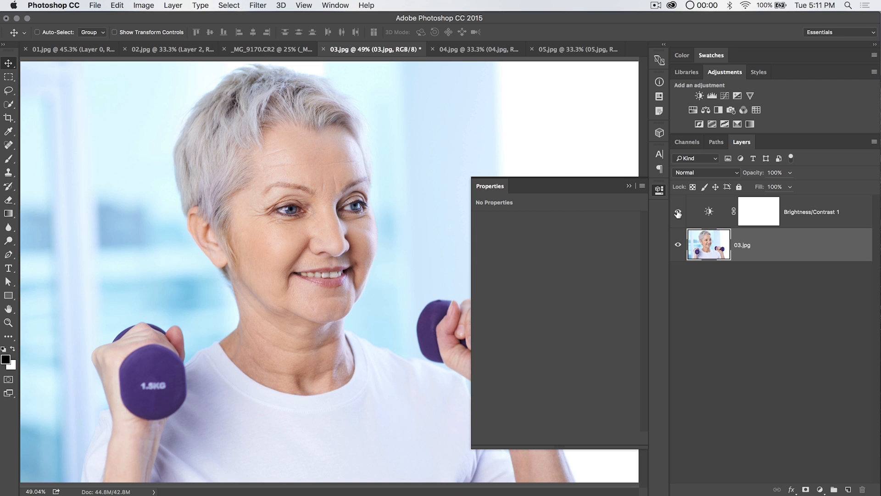
{"action": "left_click", "coordinate": [708, 212]}
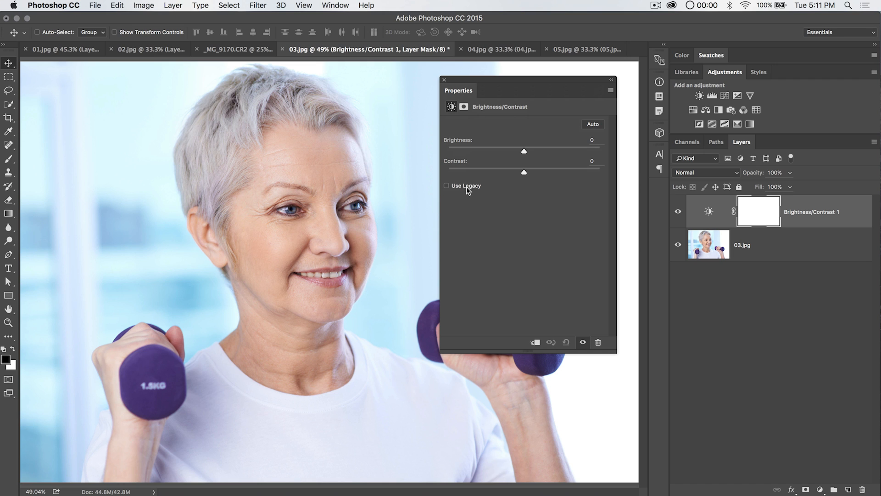
{"action": "mouse_move", "coordinate": [468, 190]}
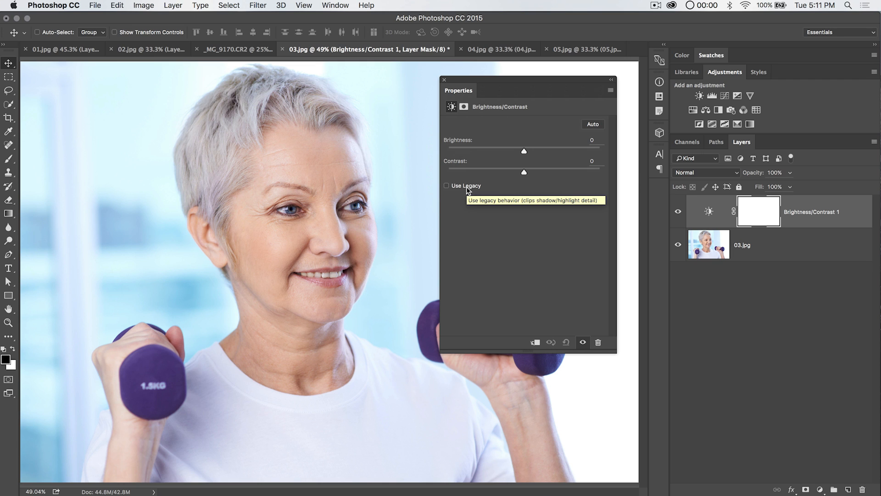
{"action": "mouse_move", "coordinate": [524, 150]}
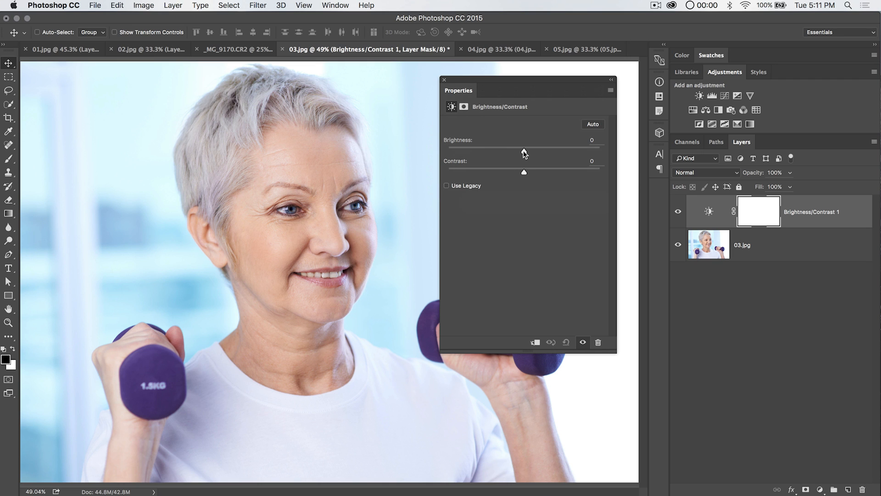
Set the Brightness/Contrast 1 layer to brightness 43 and contrast -50.
{"action": "left_click_drag", "start_coordinate": [523, 151], "coordinate": [542, 151]}
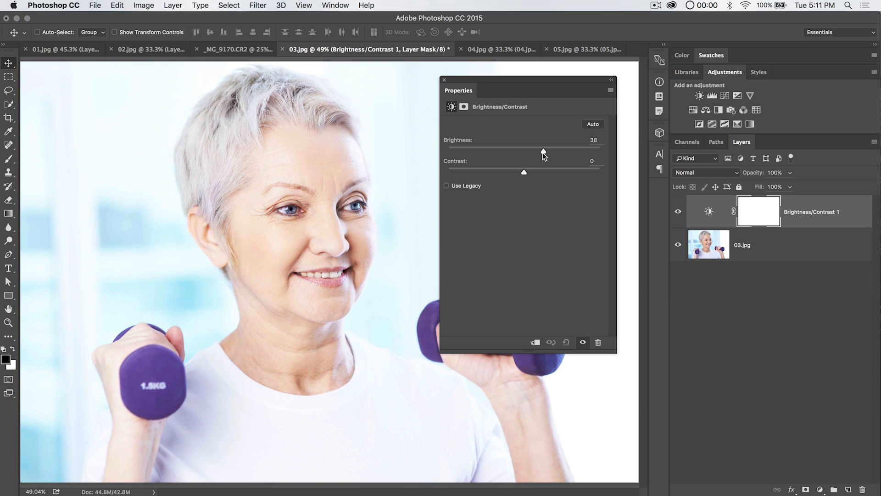
{"action": "left_click_drag", "start_coordinate": [543, 151], "coordinate": [539, 151]}
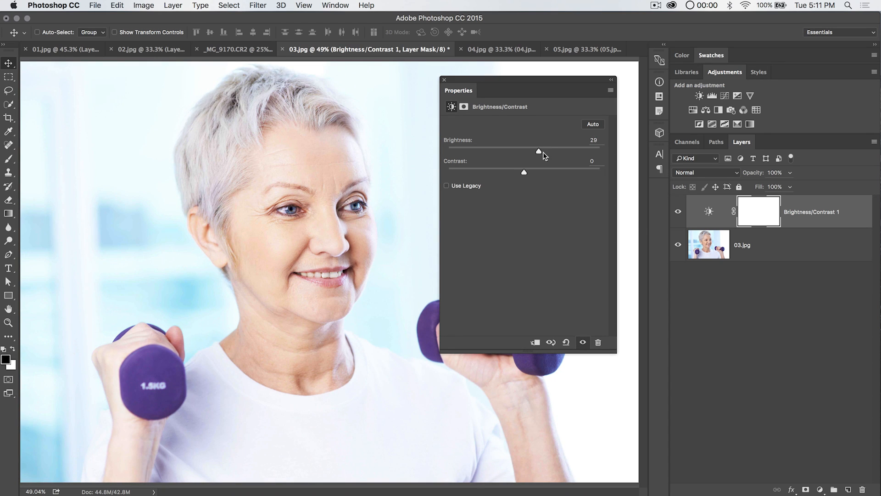
{"action": "left_click_drag", "start_coordinate": [539, 152], "coordinate": [547, 152]}
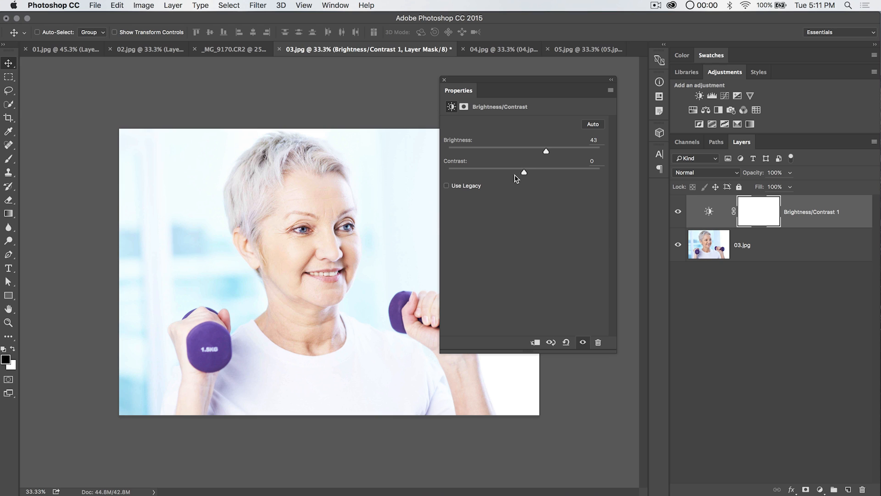
{"action": "left_click_drag", "start_coordinate": [523, 172], "coordinate": [447, 172]}
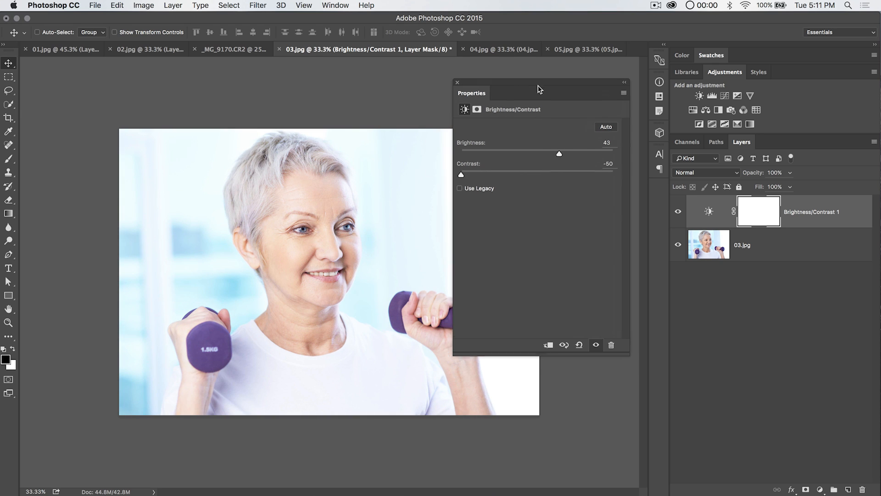
Move the Properties panel aside, preview contrast at 40, then return it to -50.
{"action": "left_click_drag", "start_coordinate": [538, 89], "coordinate": [545, 106]}
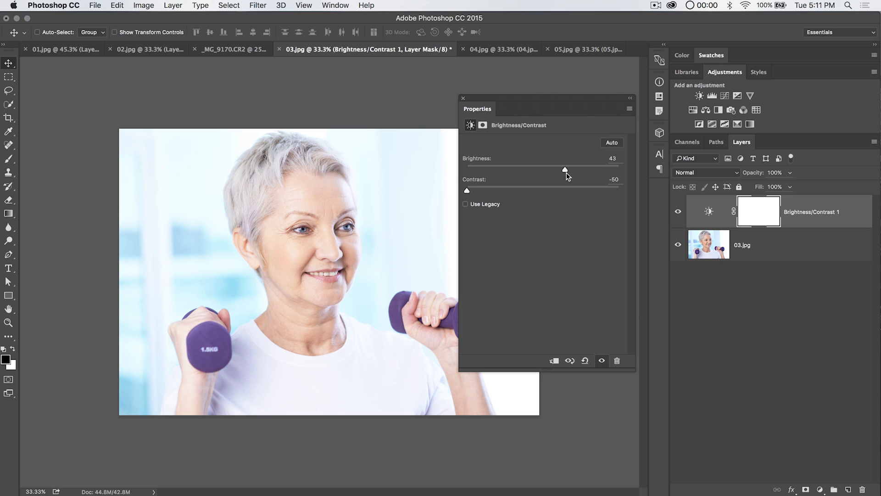
{"action": "mouse_move", "coordinate": [544, 216]}
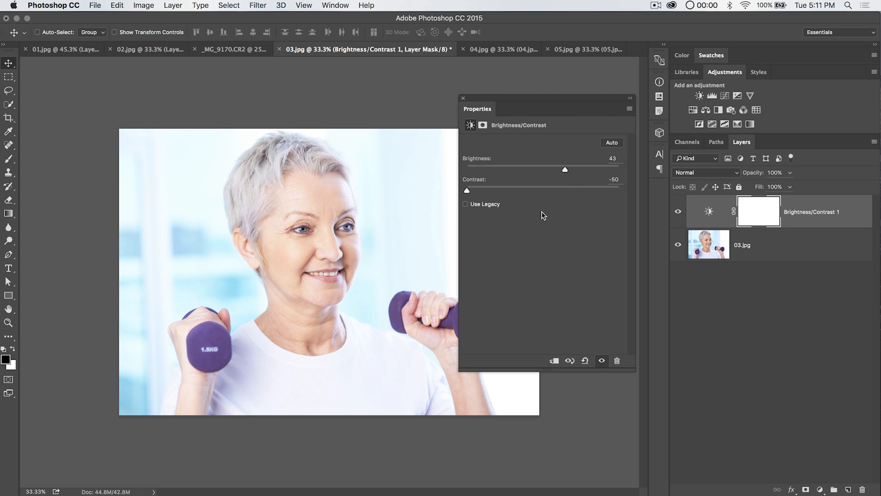
{"action": "left_click_drag", "start_coordinate": [467, 190], "coordinate": [574, 191]}
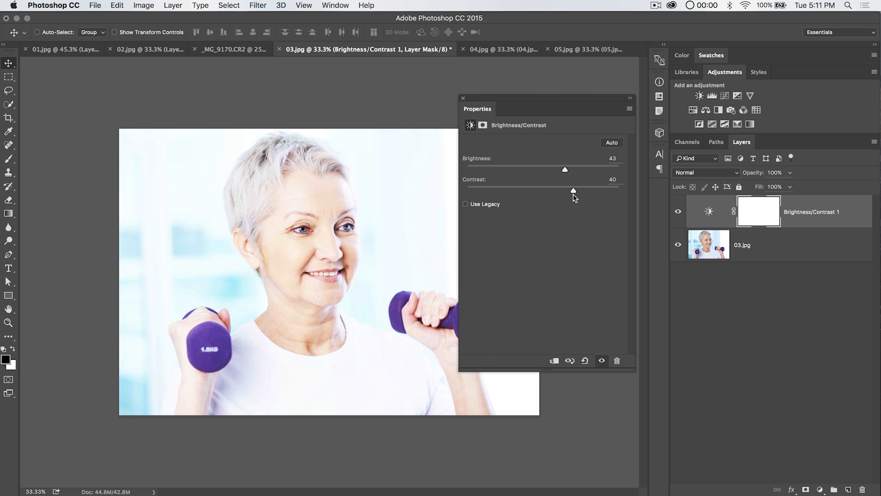
{"action": "mouse_move", "coordinate": [580, 194]}
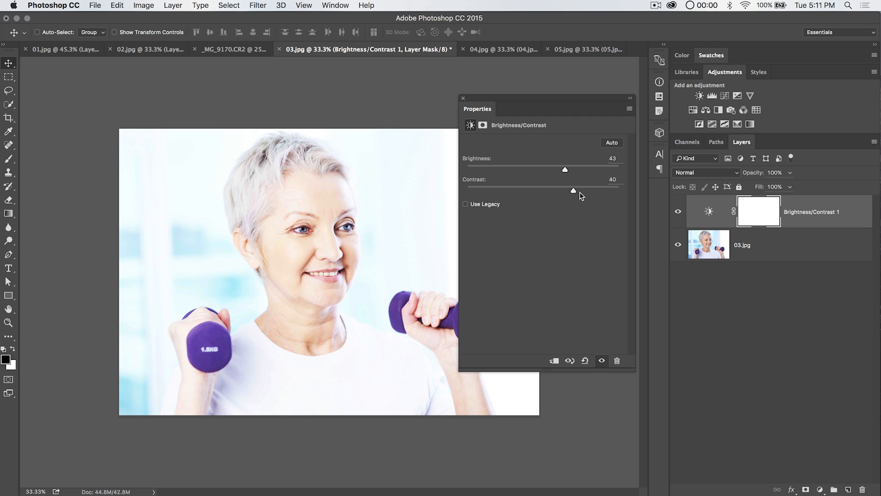
{"action": "left_click_drag", "start_coordinate": [573, 190], "coordinate": [467, 190]}
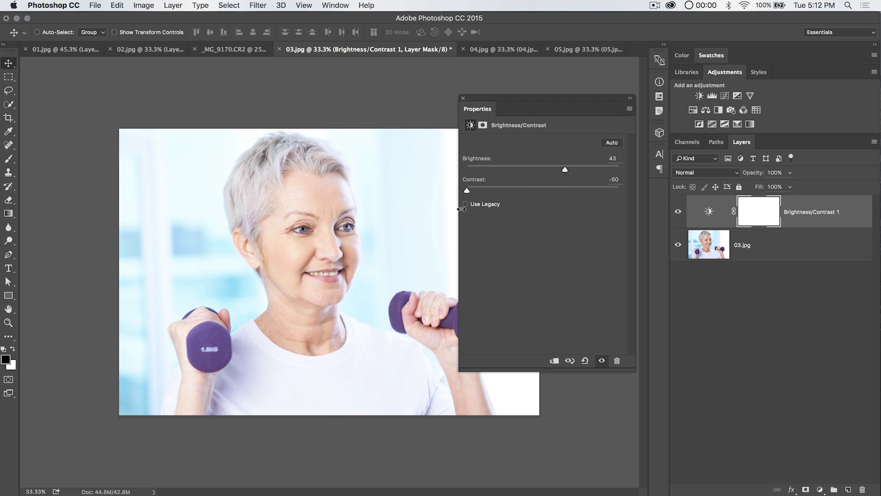
{"action": "mouse_move", "coordinate": [323, 251]}
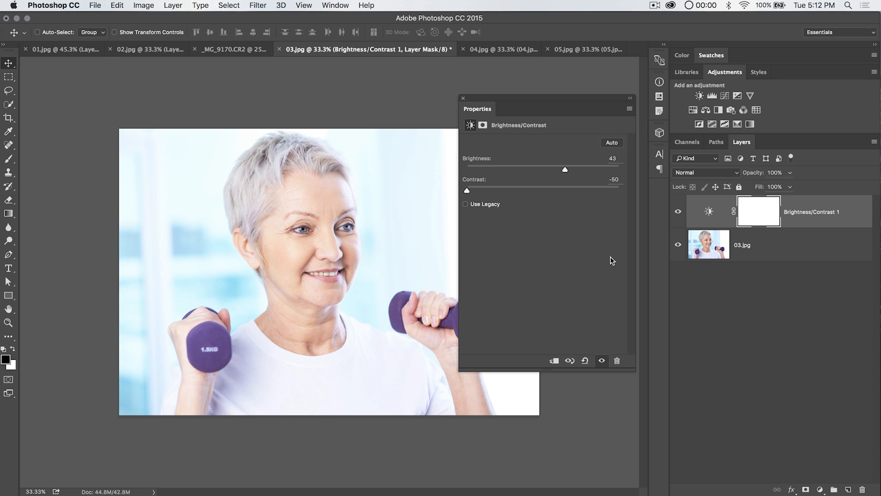
{"action": "mouse_move", "coordinate": [551, 187]}
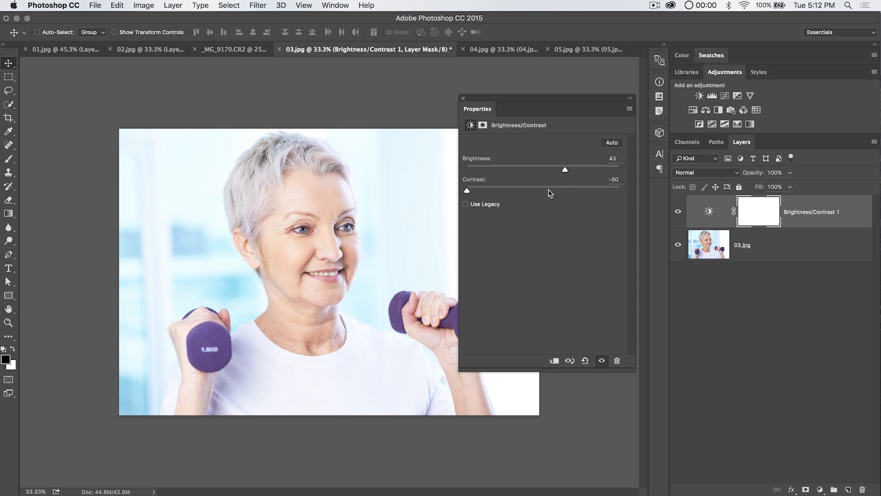
Preview a harsher contrast, return it to -50, and raise brightness to 47 on the adjustment.
{"action": "left_click_drag", "start_coordinate": [467, 191], "coordinate": [587, 191]}
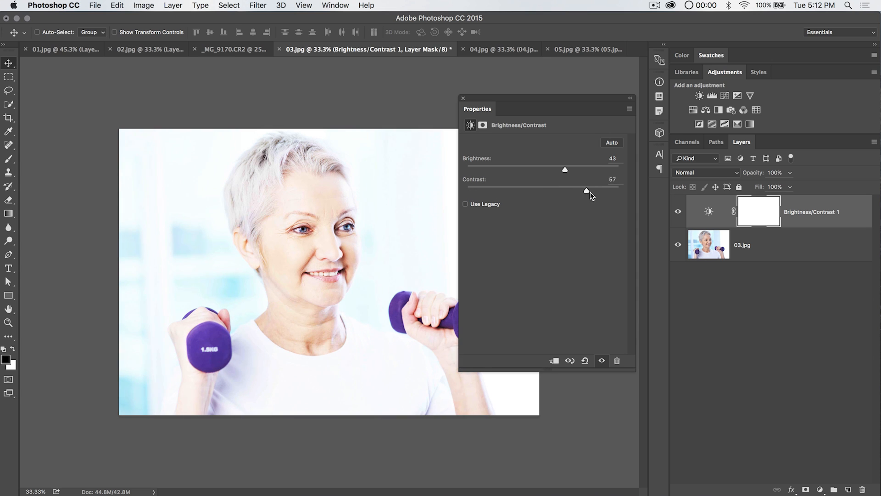
{"action": "left_click_drag", "start_coordinate": [587, 191], "coordinate": [467, 191]}
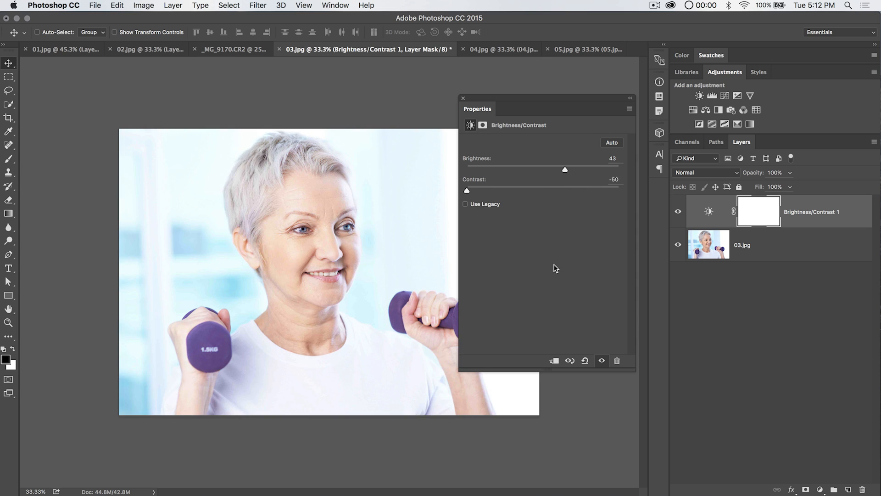
{"action": "mouse_move", "coordinate": [533, 293]}
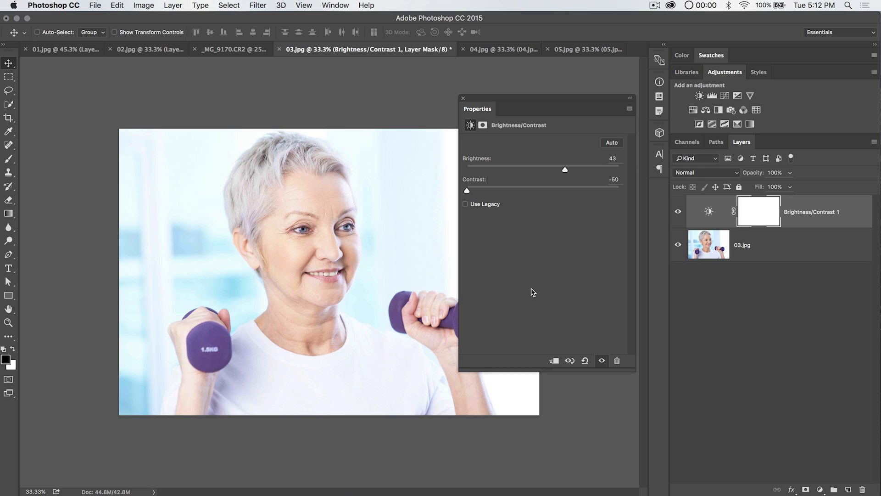
{"action": "mouse_move", "coordinate": [532, 186]}
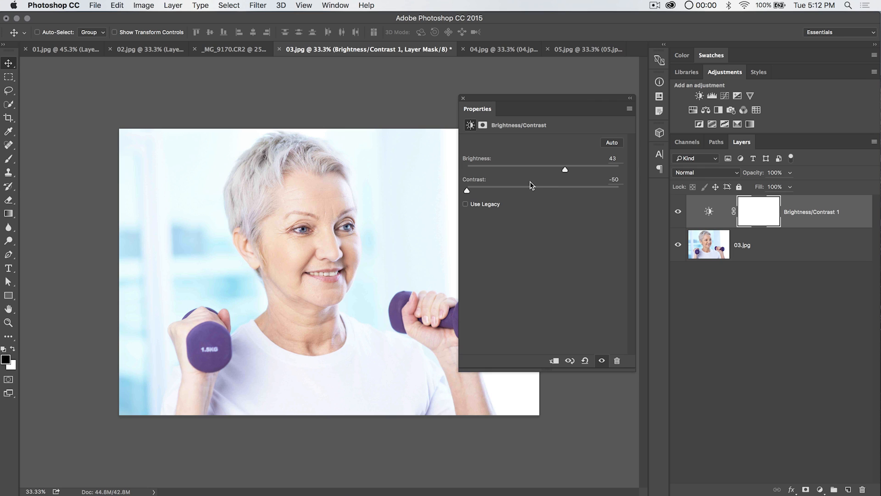
{"action": "mouse_move", "coordinate": [593, 211]}
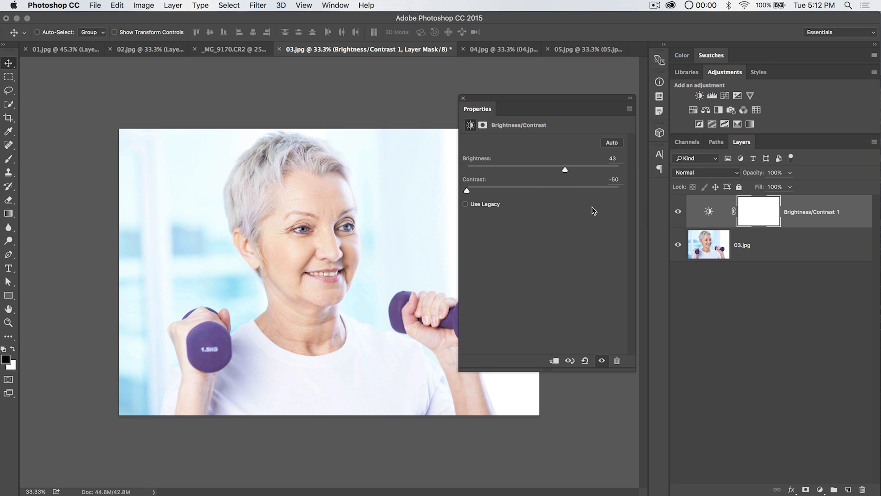
{"action": "mouse_move", "coordinate": [468, 191]}
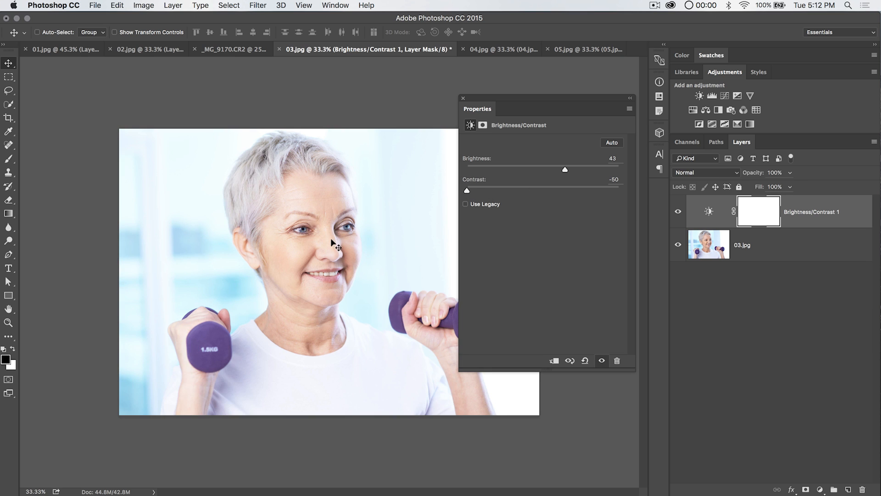
{"action": "mouse_move", "coordinate": [583, 236]}
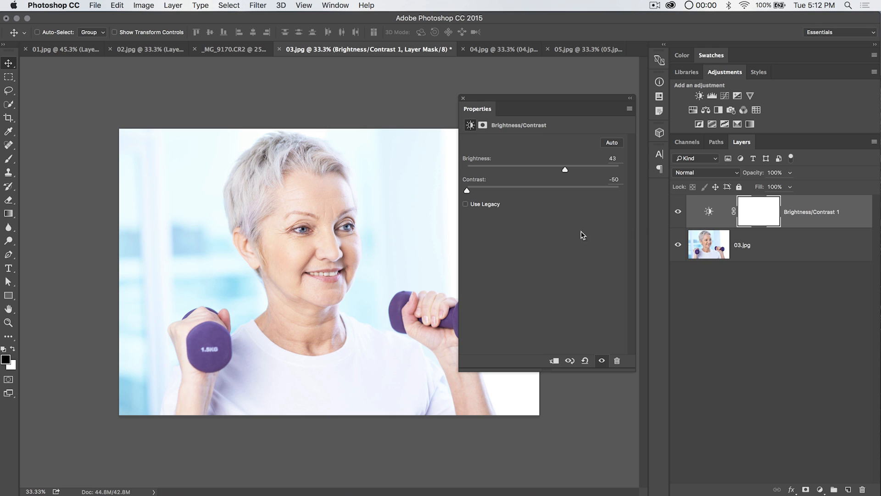
{"action": "mouse_move", "coordinate": [342, 211]}
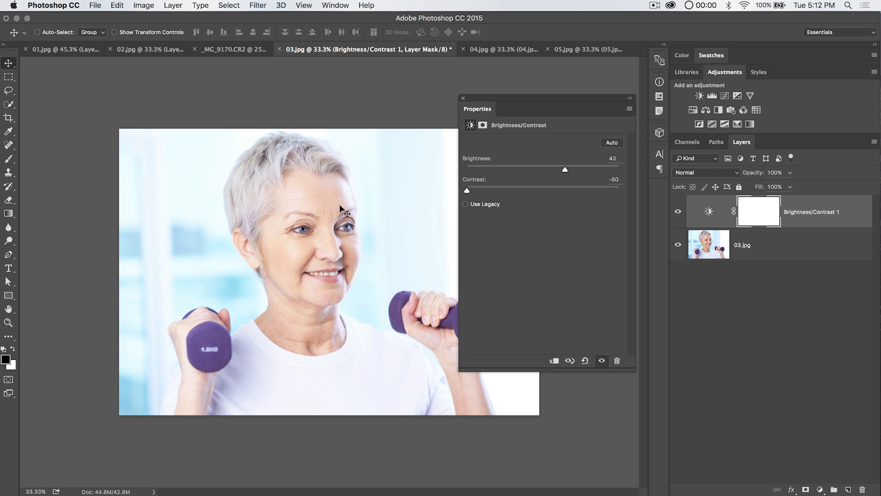
{"action": "mouse_move", "coordinate": [593, 226]}
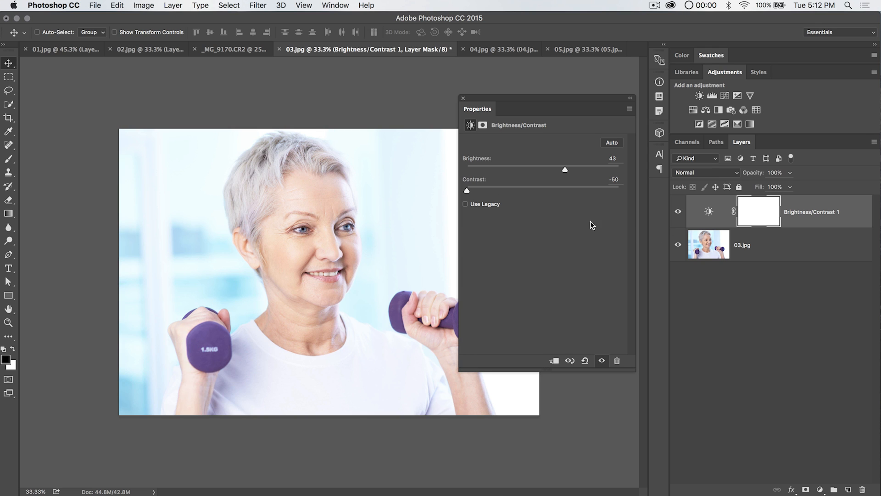
{"action": "mouse_move", "coordinate": [565, 171]}
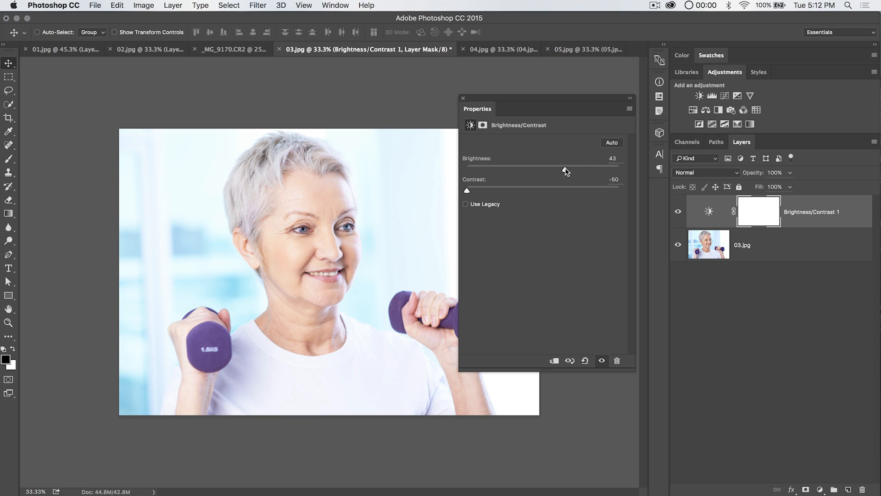
{"action": "left_click_drag", "start_coordinate": [562, 169], "coordinate": [567, 169]}
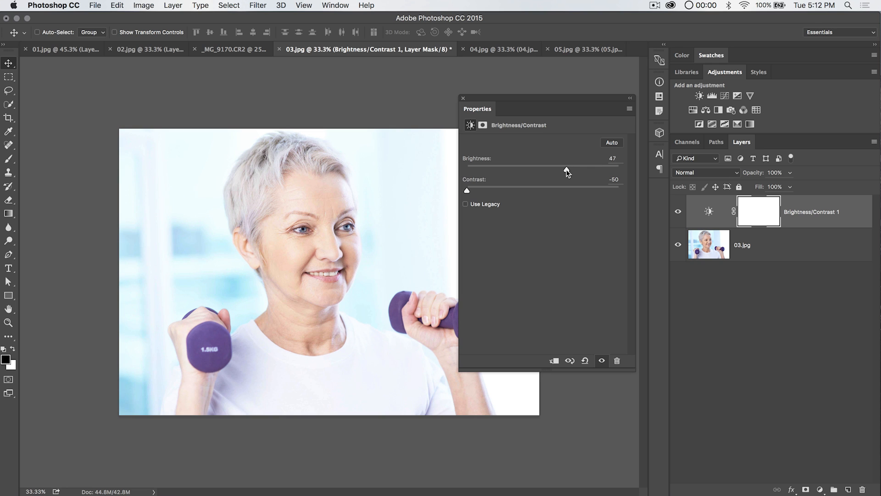
{"action": "left_click", "coordinate": [709, 212]}
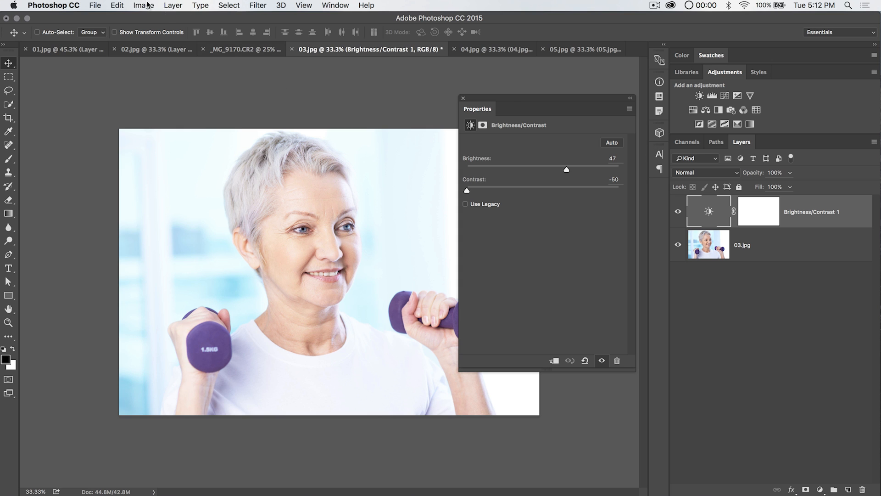
Add a second Brightness/Contrast layer blended in Soft Light at 47% opacity.
{"action": "left_click", "coordinate": [175, 4]}
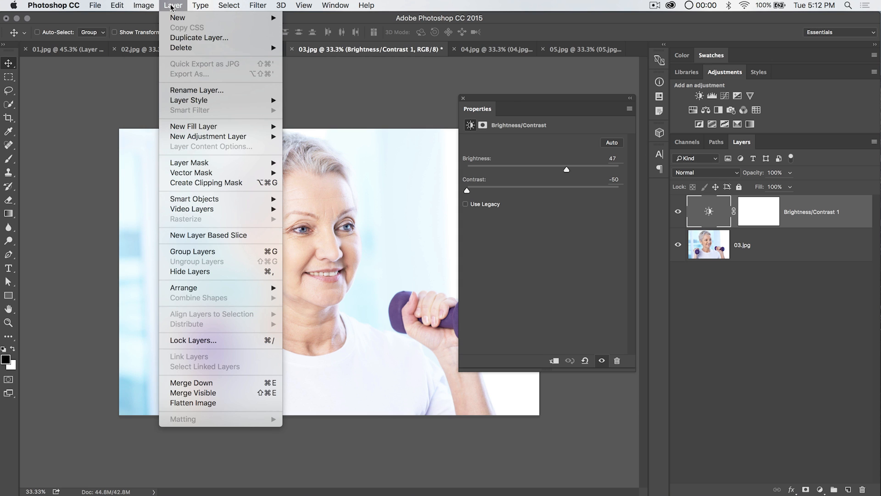
{"action": "mouse_move", "coordinate": [209, 136]}
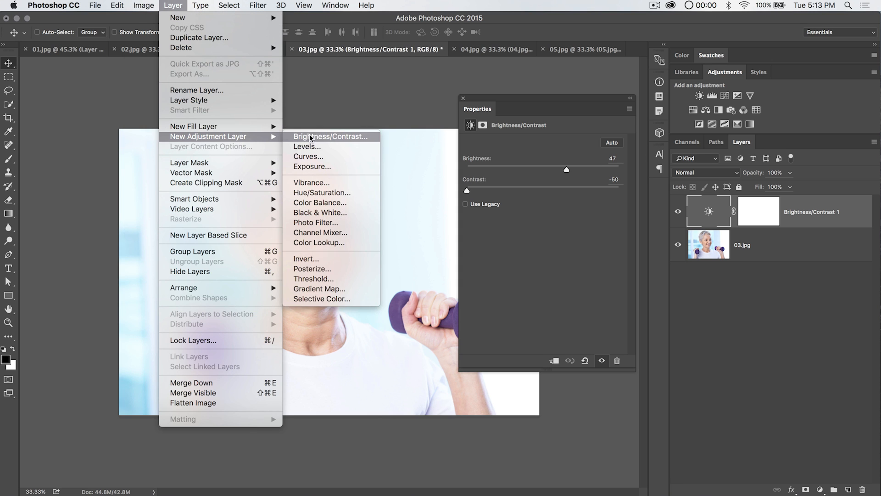
{"action": "left_click", "coordinate": [330, 136]}
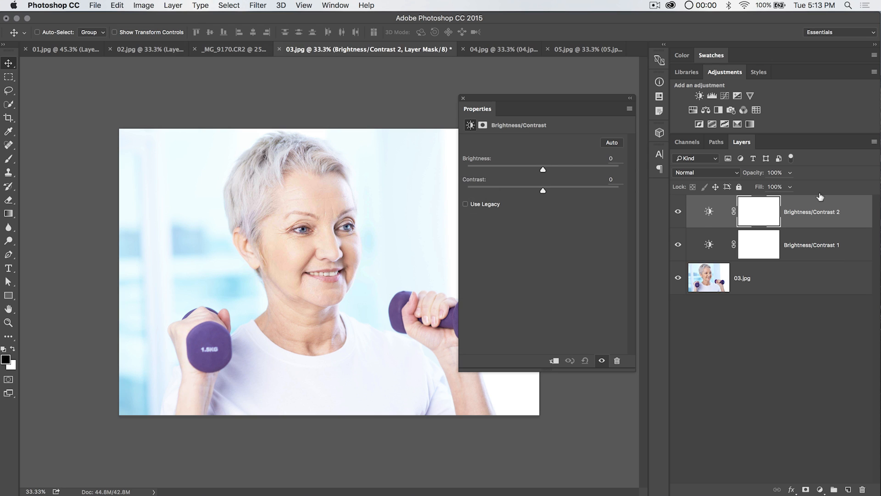
{"action": "left_click", "coordinate": [705, 173]}
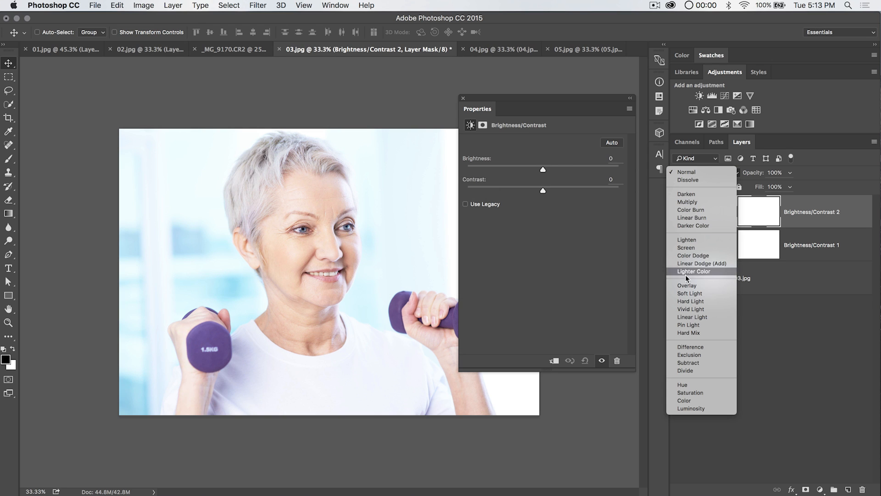
{"action": "left_click", "coordinate": [691, 294]}
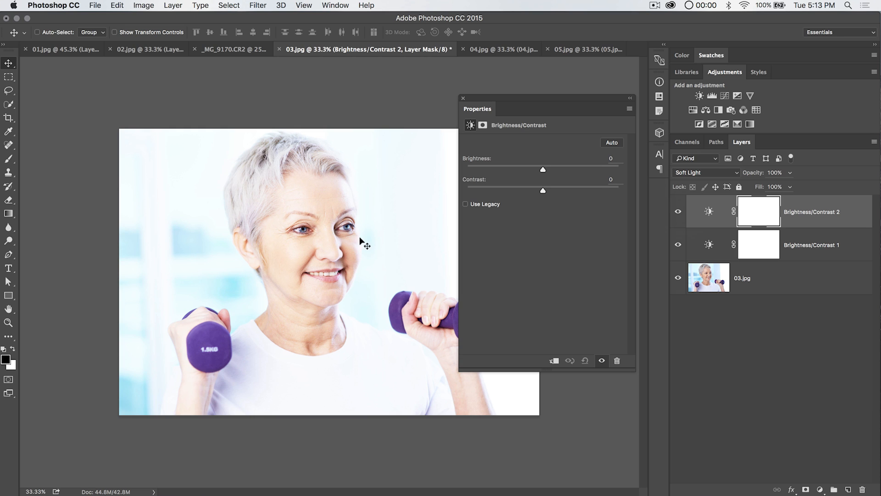
{"action": "mouse_move", "coordinate": [542, 191]}
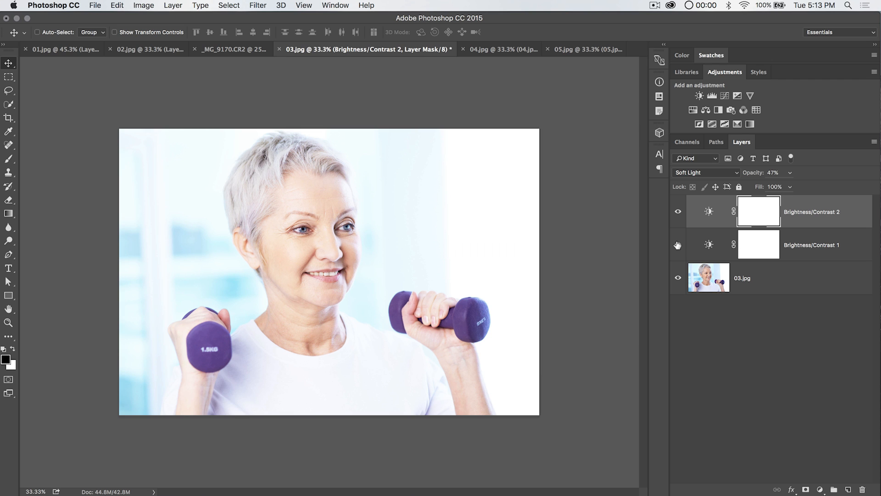
{"action": "left_click", "coordinate": [678, 211]}
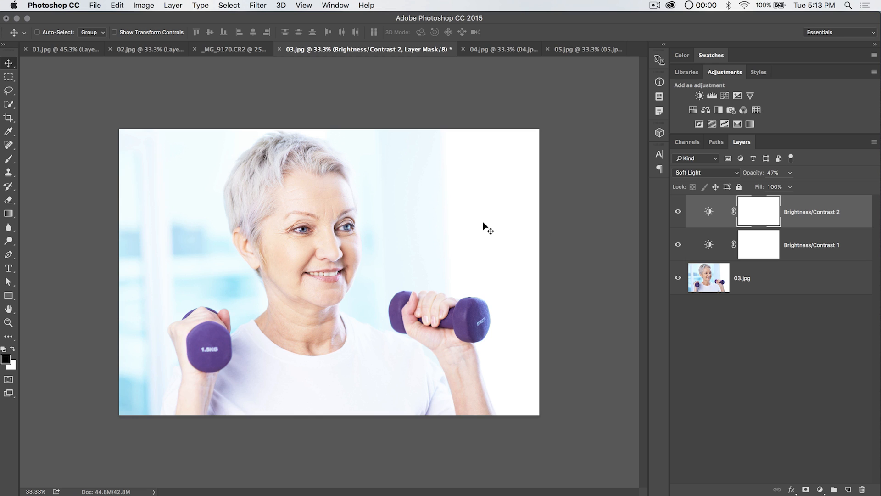
{"action": "mouse_move", "coordinate": [421, 202]}
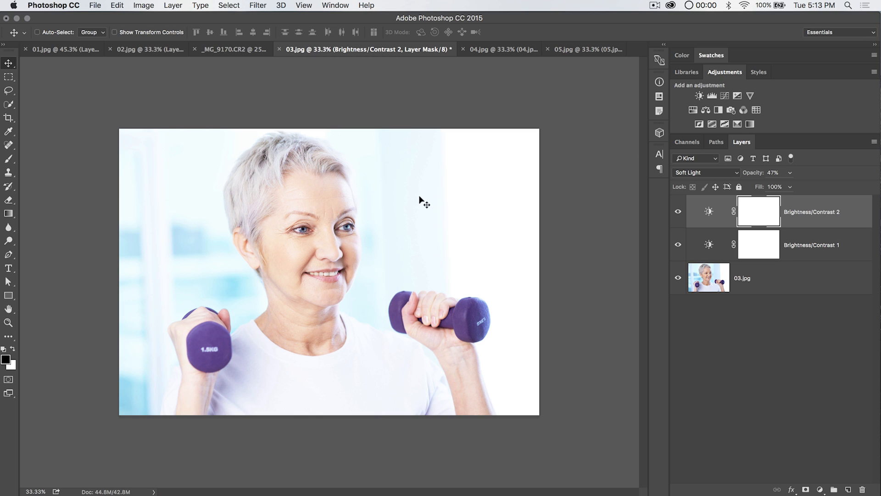
{"action": "mouse_move", "coordinate": [324, 224]}
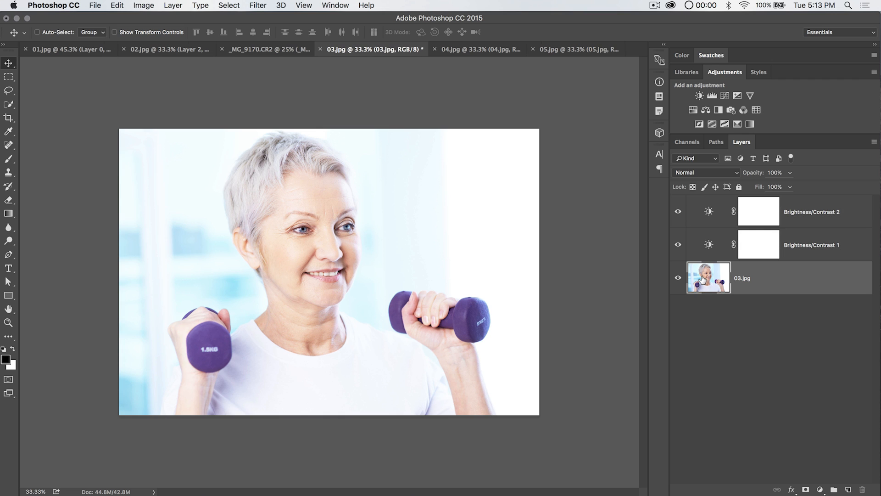
Try a third Brightness/Contrast layer, review layers 1 and 2 keeping Soft Light, and hide both adjustments.
{"action": "left_click", "coordinate": [678, 211]}
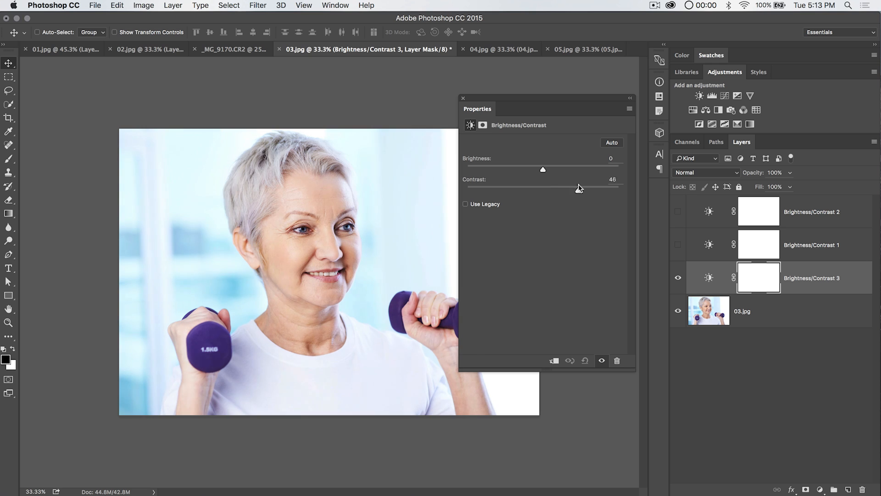
{"action": "left_click_drag", "start_coordinate": [579, 191], "coordinate": [619, 190]}
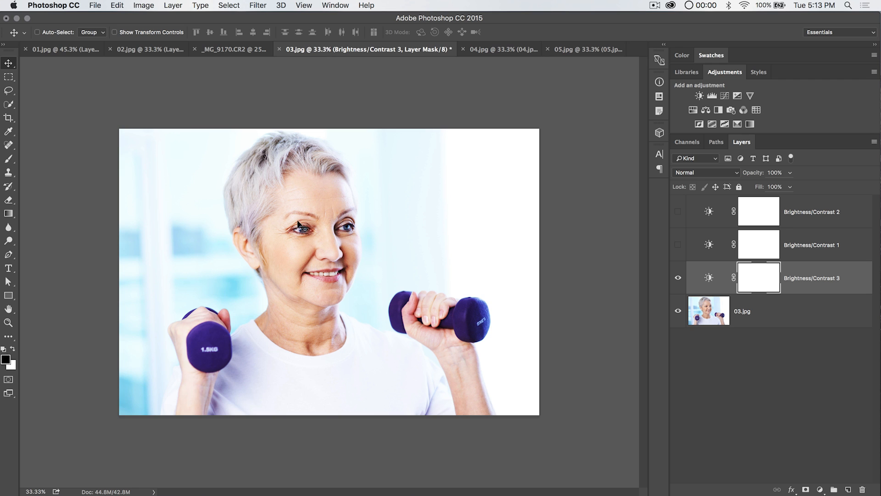
{"action": "mouse_move", "coordinate": [315, 334]}
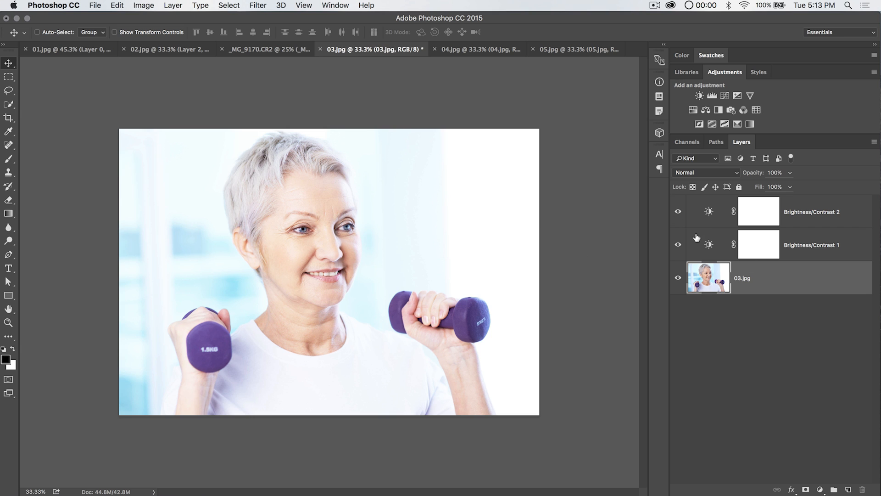
{"action": "double_click", "coordinate": [709, 244]}
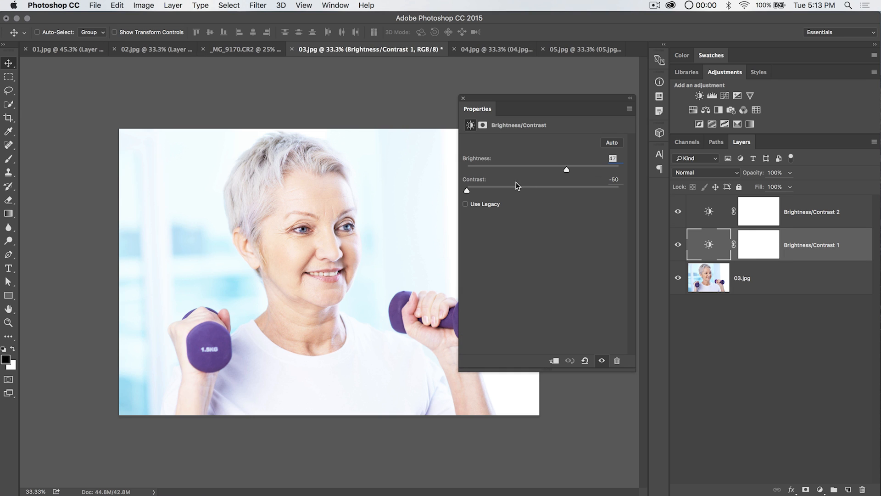
{"action": "mouse_move", "coordinate": [463, 102]}
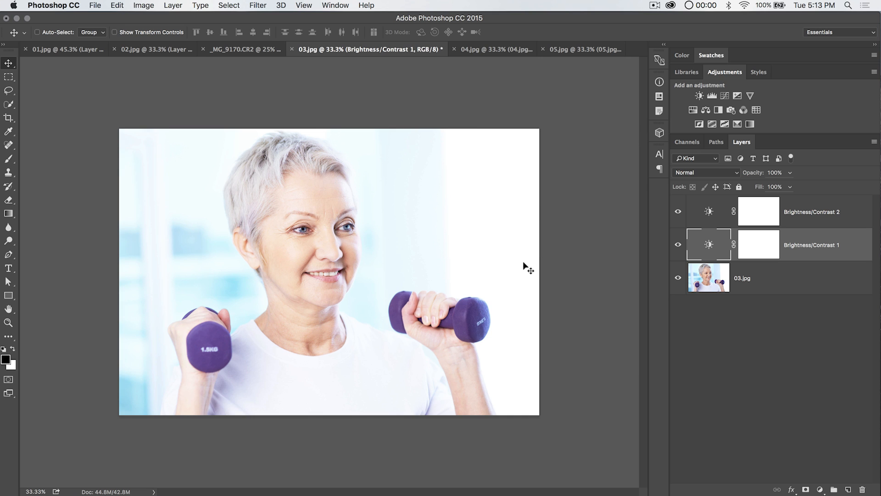
{"action": "left_click", "coordinate": [705, 173]}
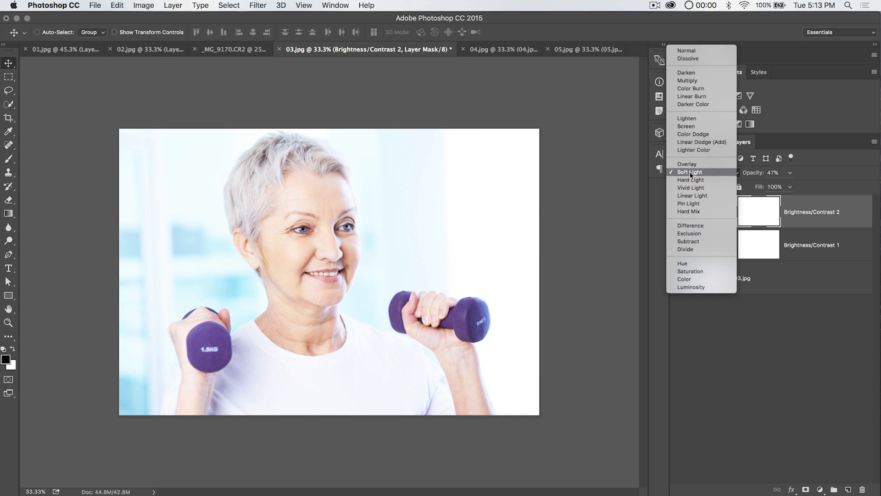
{"action": "left_click", "coordinate": [690, 173]}
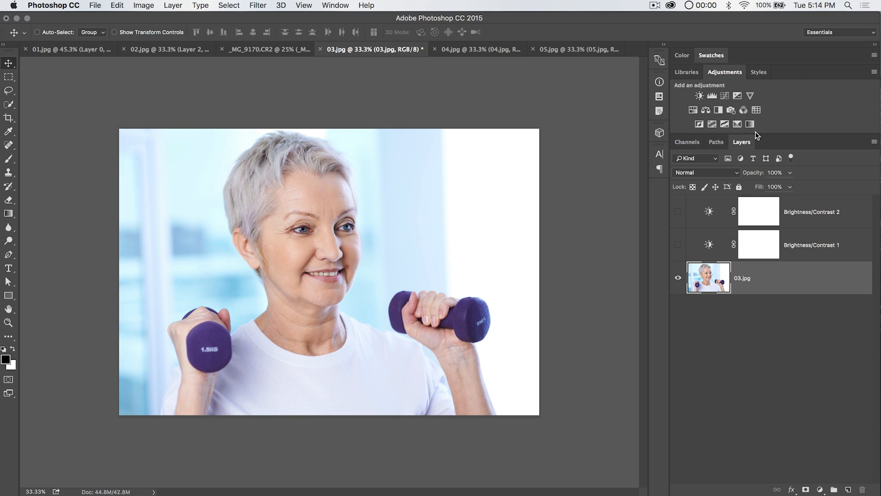
{"action": "mouse_move", "coordinate": [752, 125]}
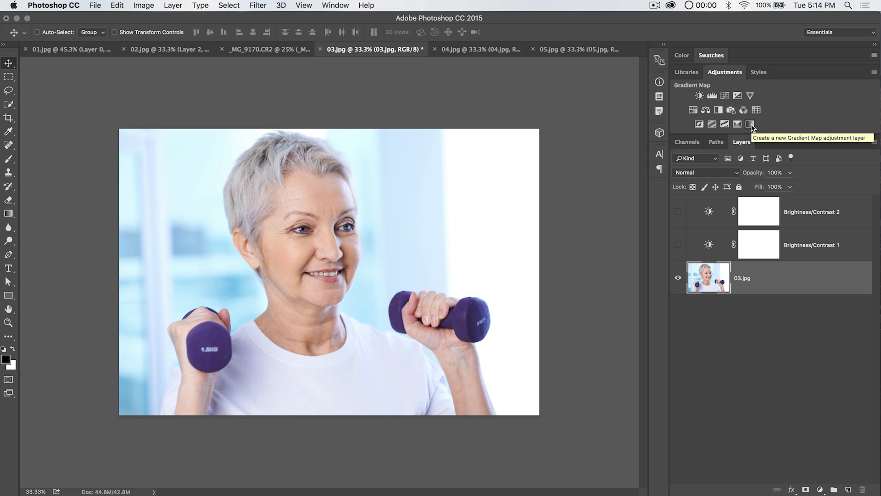
Add a Gradient Map 1 layer with the dark green to pale yellow preset from the Gradient Editor.
{"action": "left_click", "coordinate": [750, 124]}
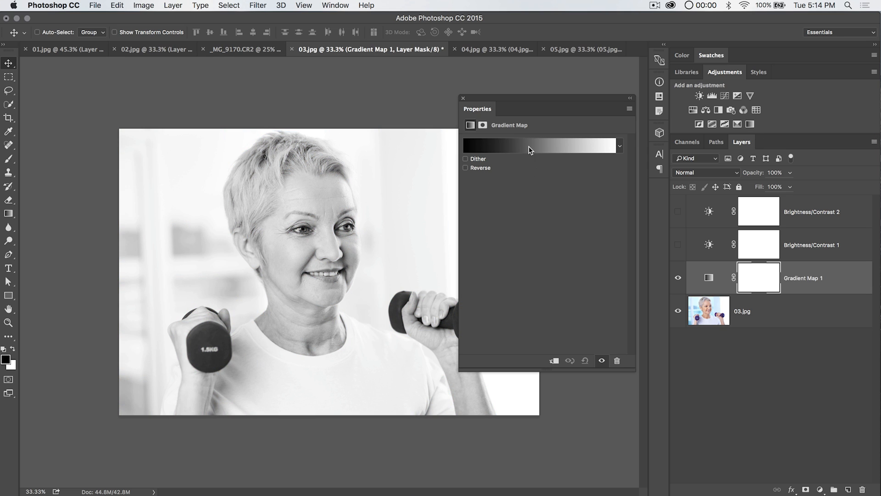
{"action": "left_click", "coordinate": [530, 146]}
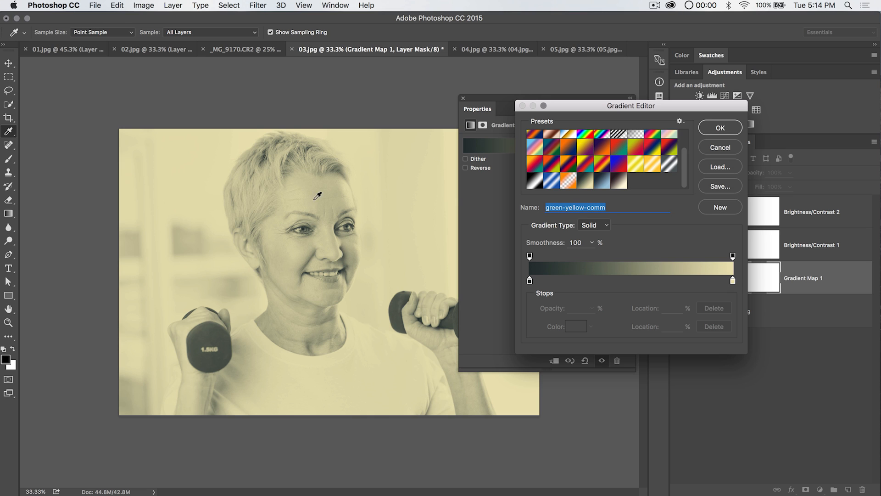
{"action": "left_click", "coordinate": [720, 127]}
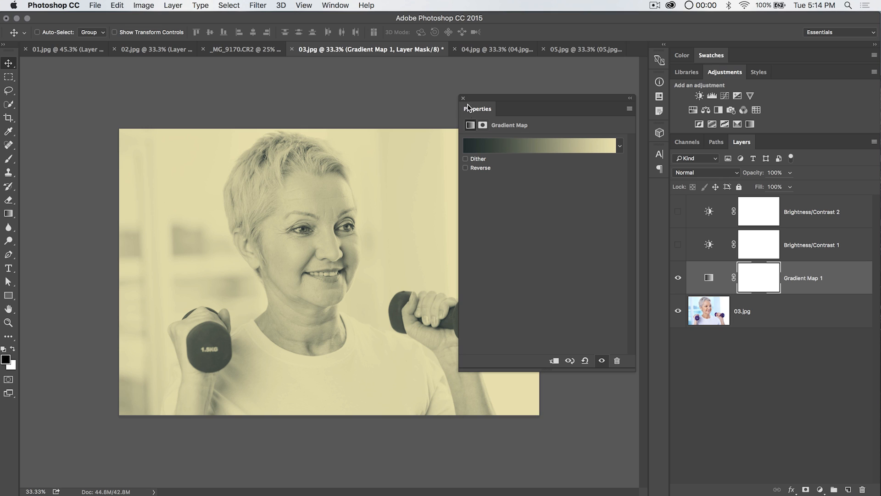
{"action": "mouse_move", "coordinate": [286, 269]}
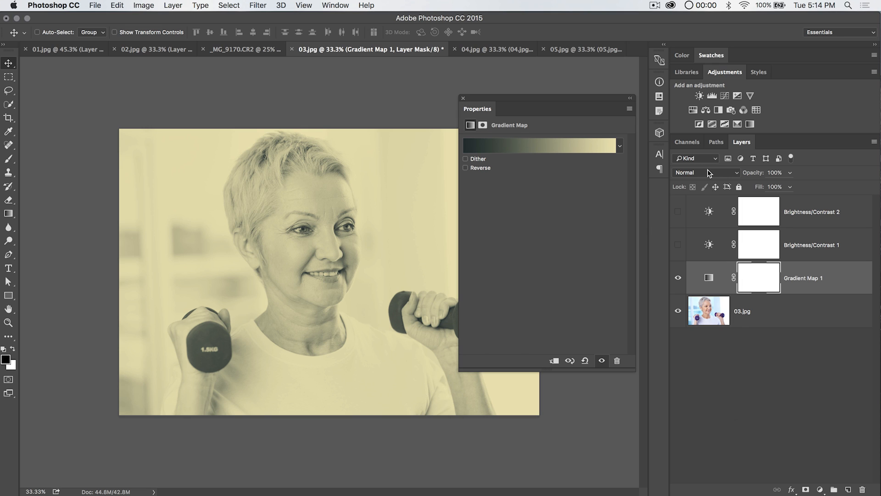
Blend Gradient Map 1 in Soft Light and toggle its visibility to compare before and after.
{"action": "left_click", "coordinate": [705, 172]}
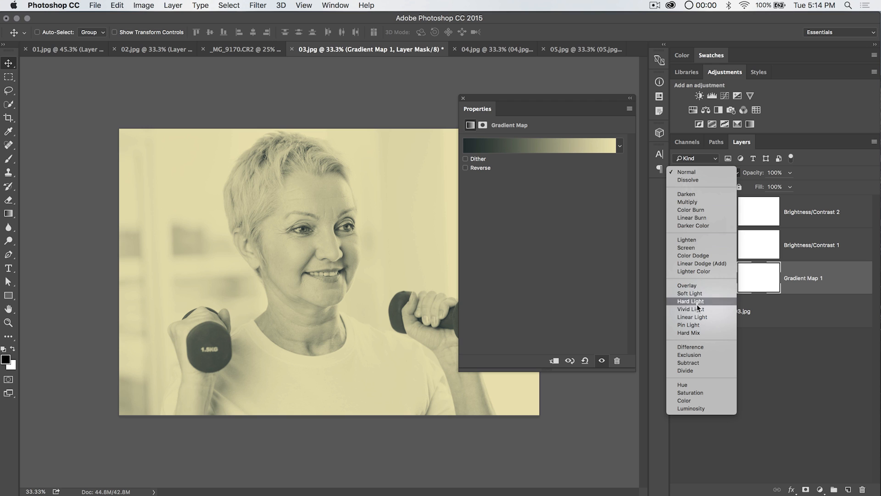
{"action": "left_click", "coordinate": [689, 293]}
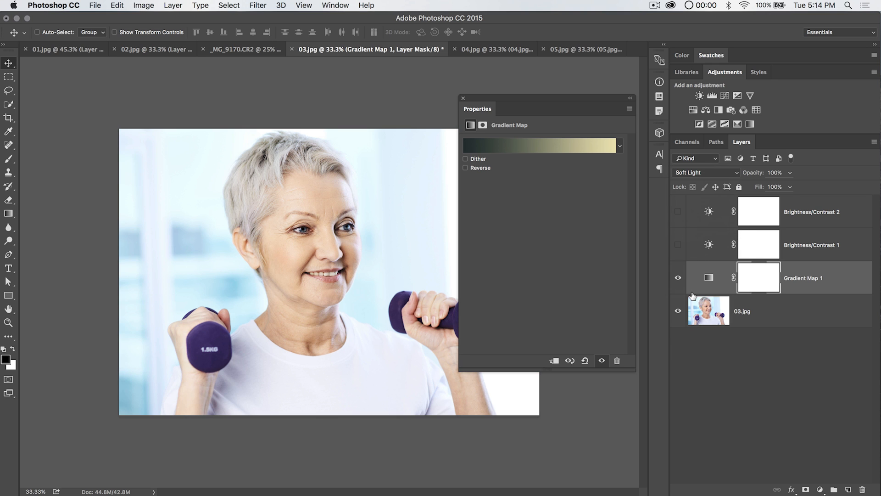
{"action": "left_click", "coordinate": [677, 277]}
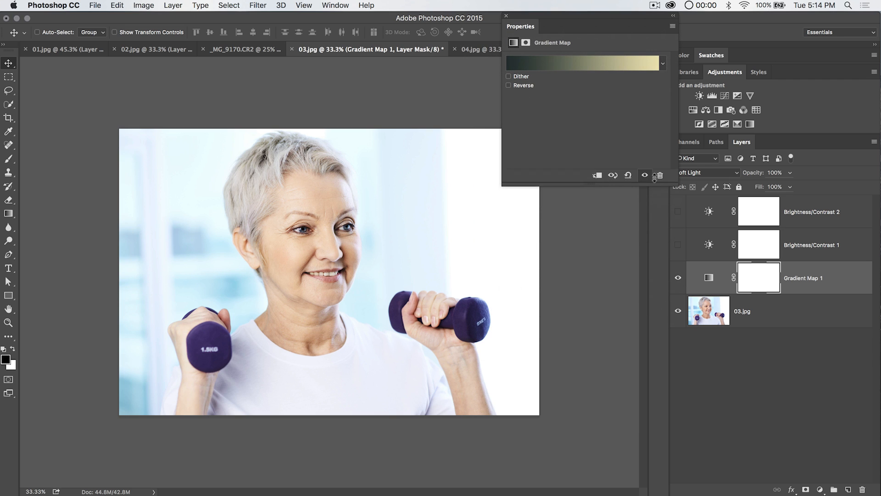
{"action": "left_click", "coordinate": [678, 277]}
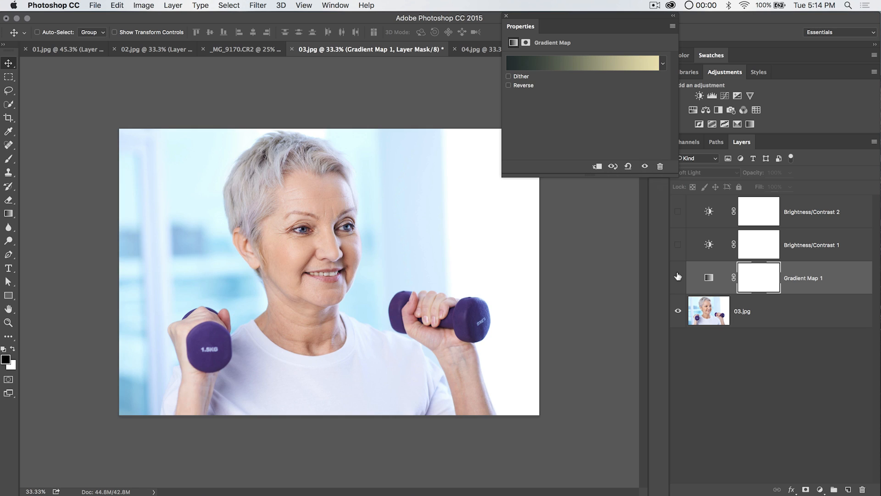
{"action": "left_click", "coordinate": [678, 277]}
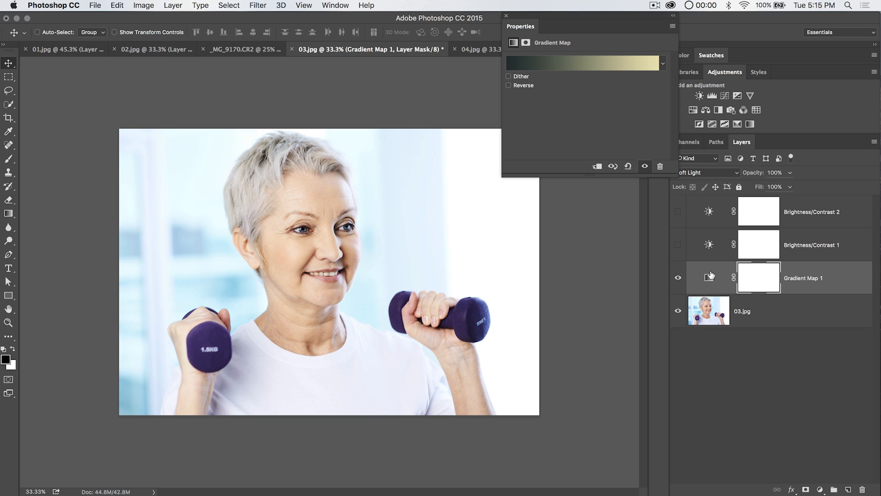
Add a Brightness/Contrast 3 layer above 03.jpg at contrast -50 and compare it beneath the visible gradient map.
{"action": "left_click", "coordinate": [709, 310]}
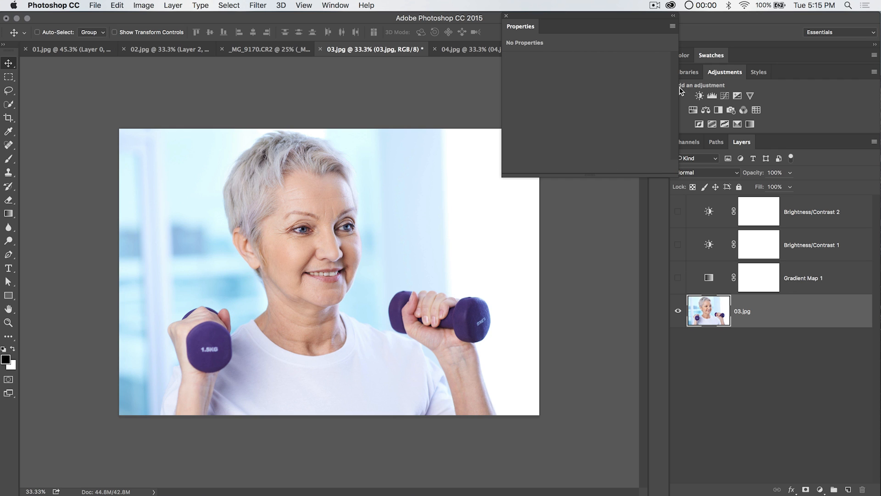
{"action": "left_click", "coordinate": [700, 96]}
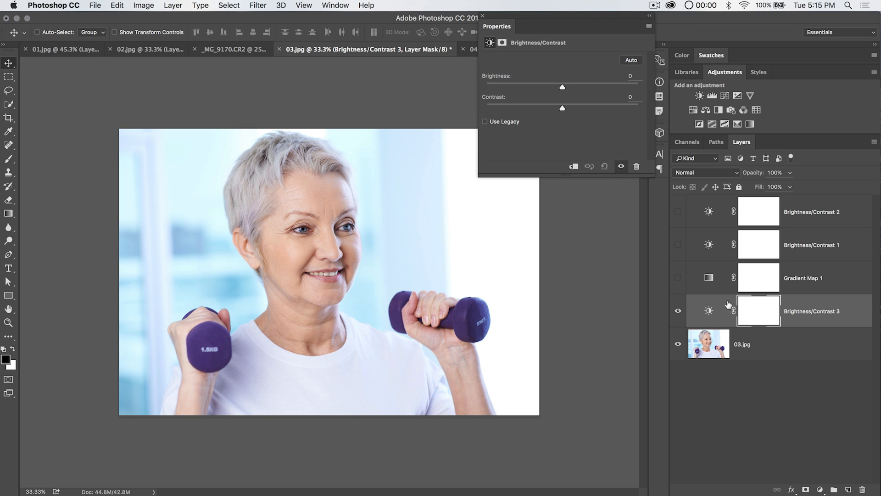
{"action": "left_click_drag", "start_coordinate": [562, 107], "coordinate": [487, 108]}
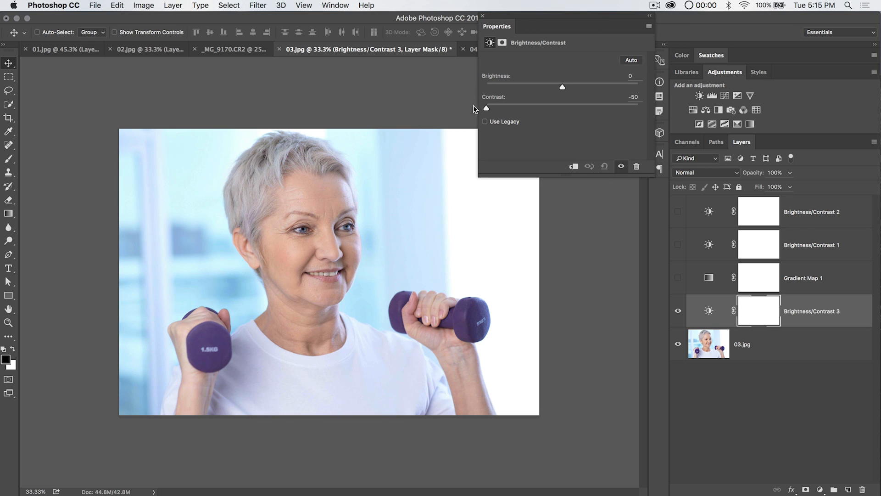
{"action": "left_click", "coordinate": [677, 311]}
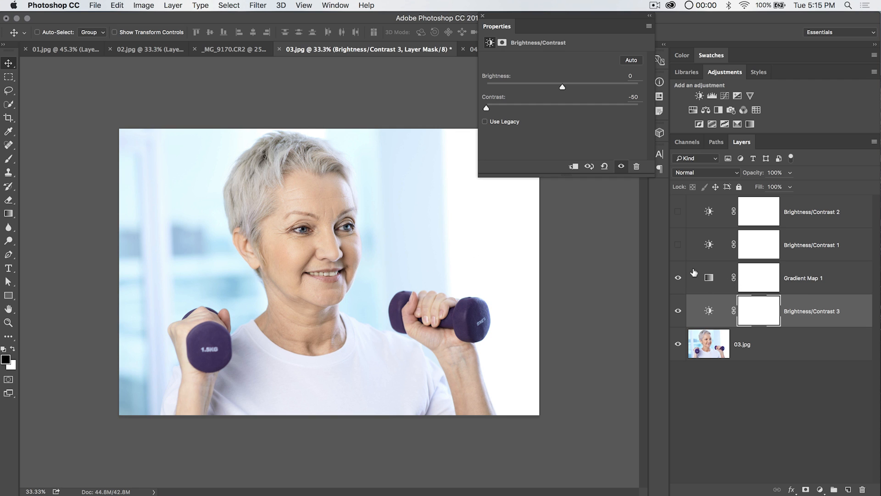
{"action": "mouse_move", "coordinate": [716, 283]}
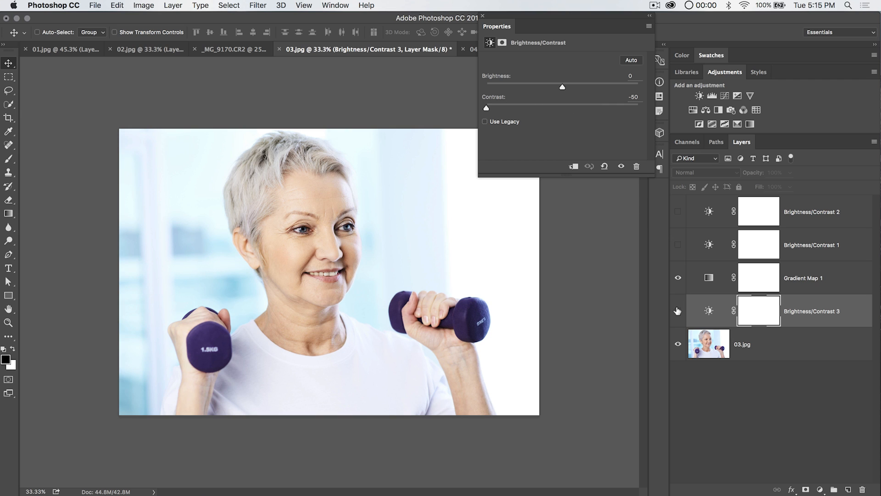
{"action": "left_click", "coordinate": [677, 310]}
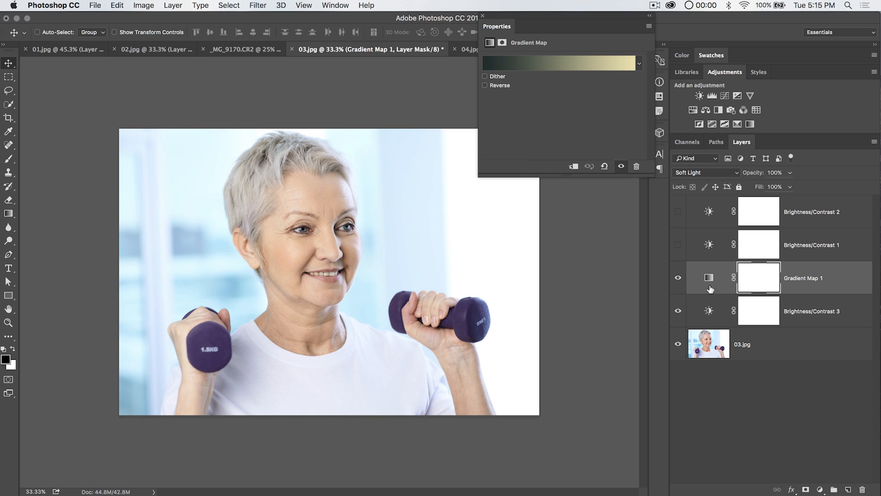
{"action": "mouse_move", "coordinate": [650, 306]}
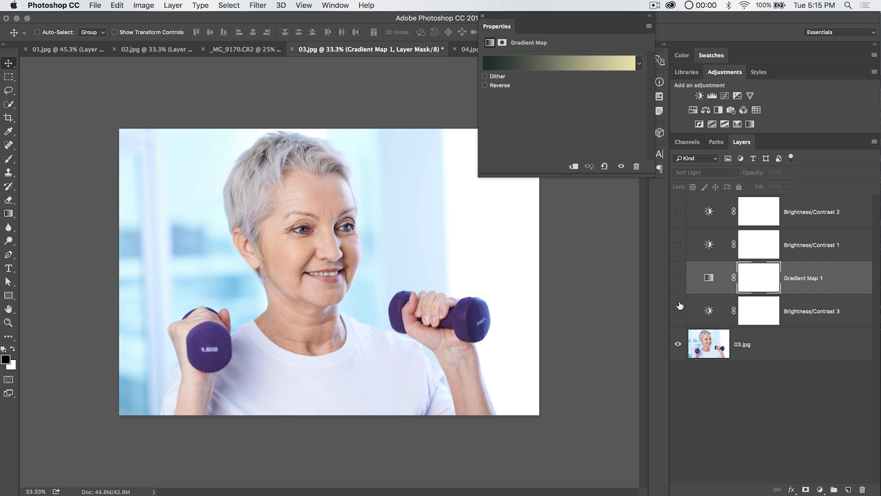
Make every adjustment layer visible, check Brightness/Contrast 1, and lower Gradient Map 1 opacity to 65%.
{"action": "left_click", "coordinate": [678, 277]}
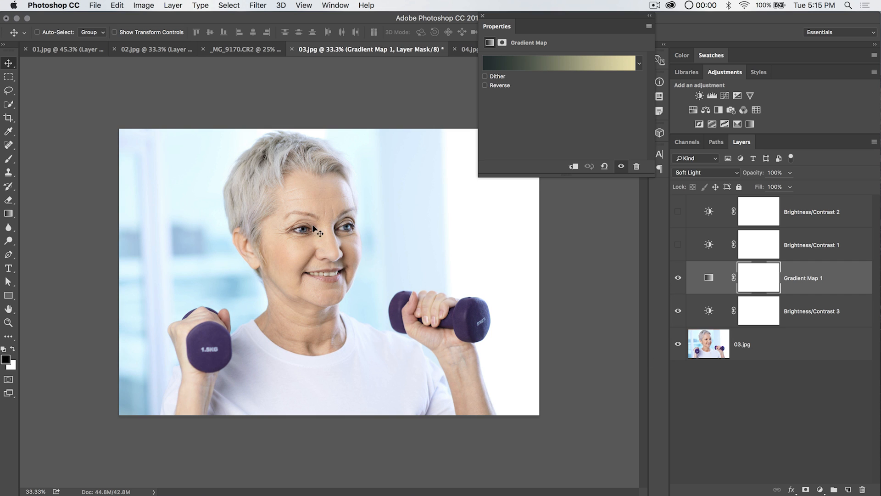
{"action": "mouse_move", "coordinate": [385, 340]}
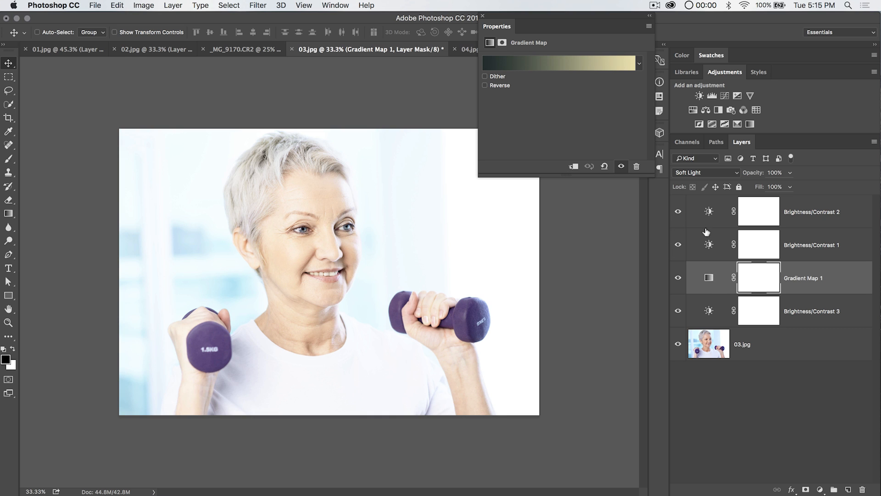
{"action": "left_click", "coordinate": [811, 245]}
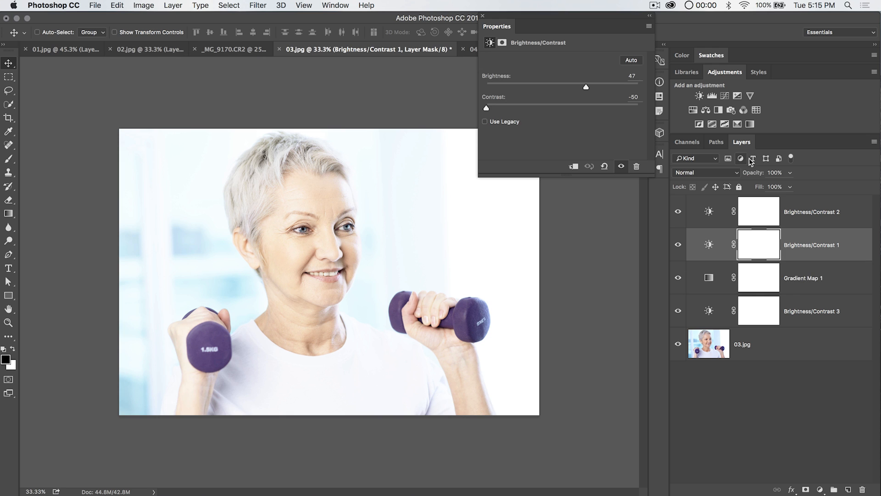
{"action": "left_click_drag", "start_coordinate": [776, 172], "coordinate": [756, 172]}
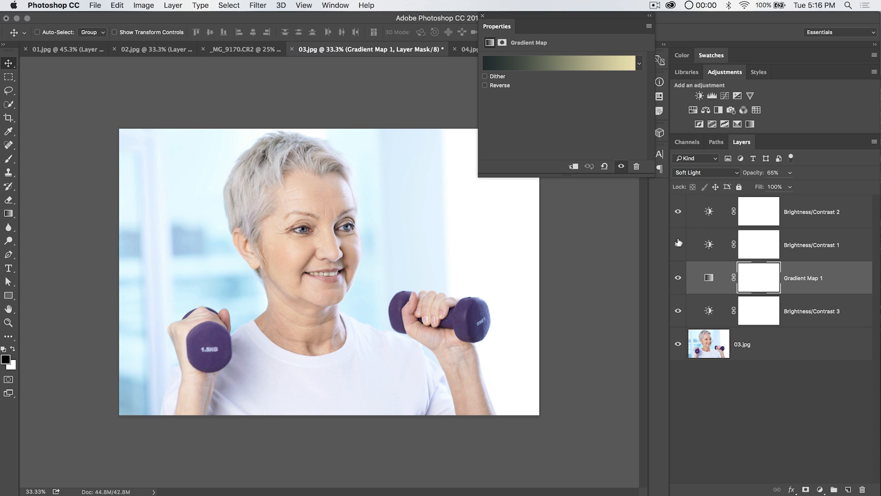
Review Brightness/Contrast 3 and 2 settings, then bring up the Image > Adjustments command list.
{"action": "left_click", "coordinate": [759, 310]}
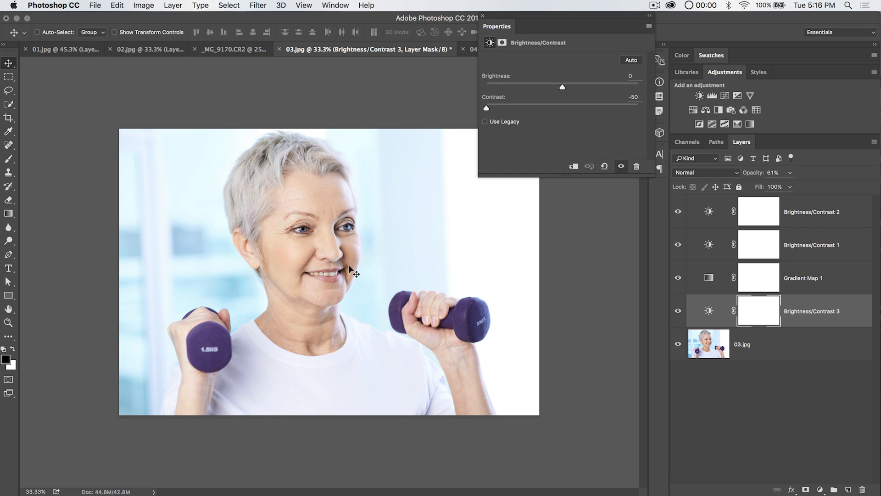
{"action": "mouse_move", "coordinate": [406, 266]}
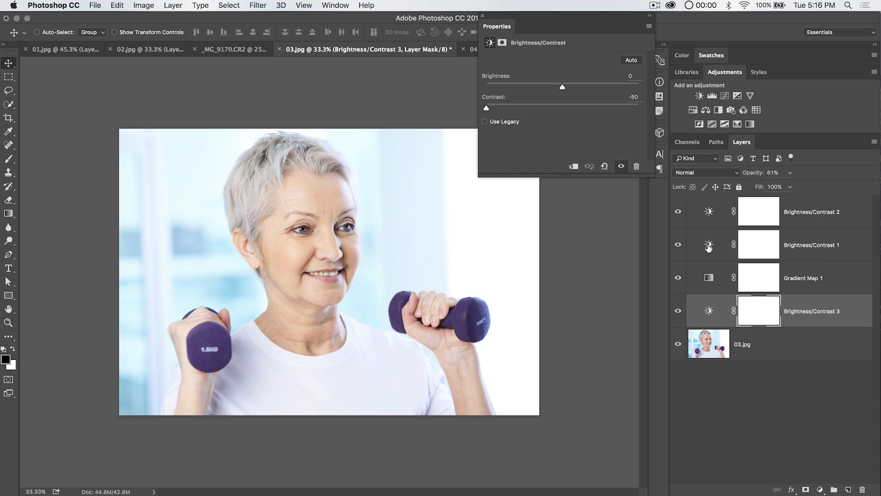
{"action": "left_click", "coordinate": [813, 211]}
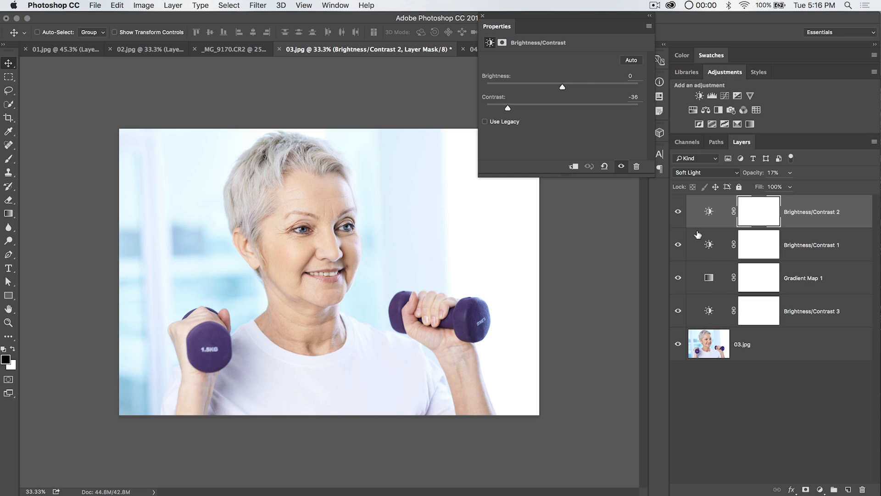
{"action": "mouse_move", "coordinate": [549, 75]}
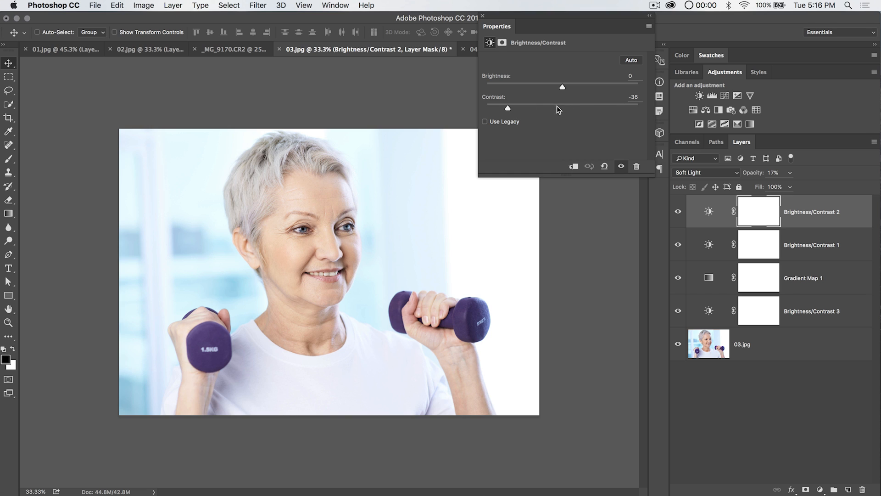
{"action": "mouse_move", "coordinate": [721, 215]}
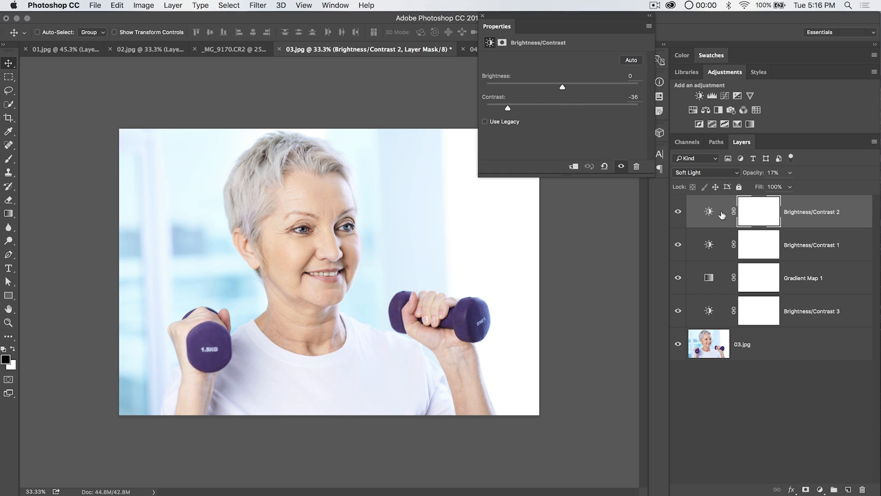
{"action": "mouse_move", "coordinate": [711, 213]}
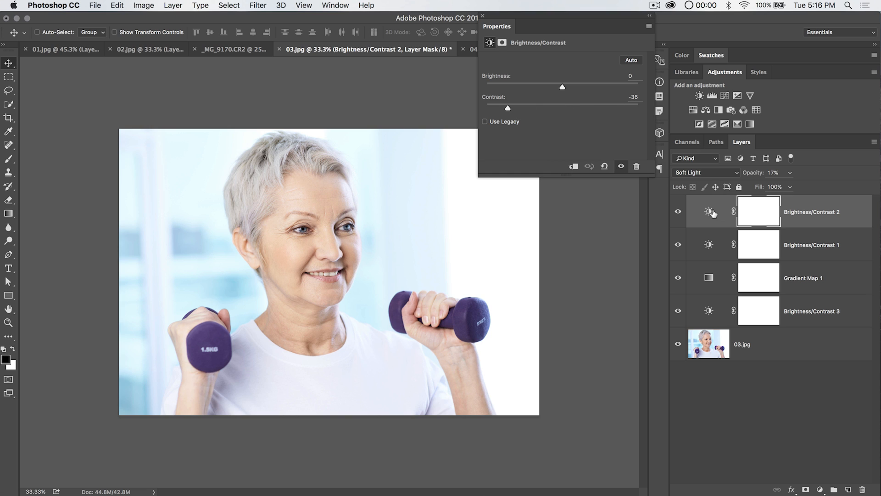
{"action": "mouse_move", "coordinate": [486, 278]}
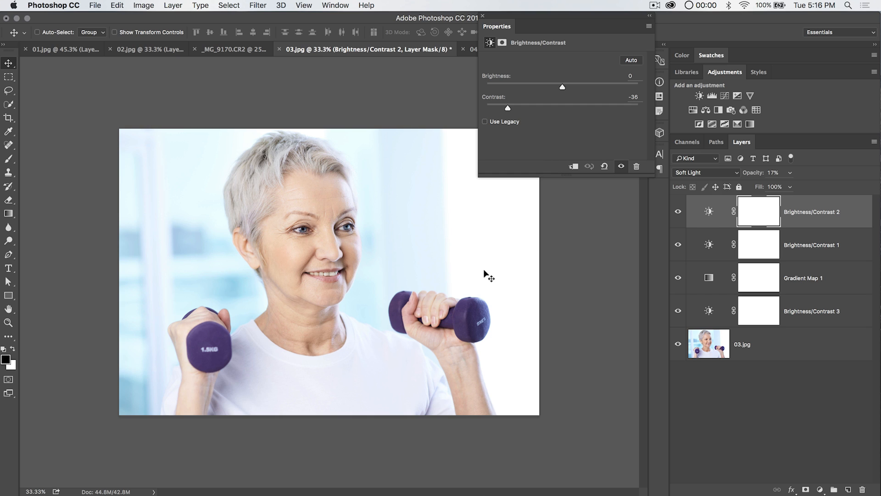
{"action": "mouse_move", "coordinate": [396, 230]}
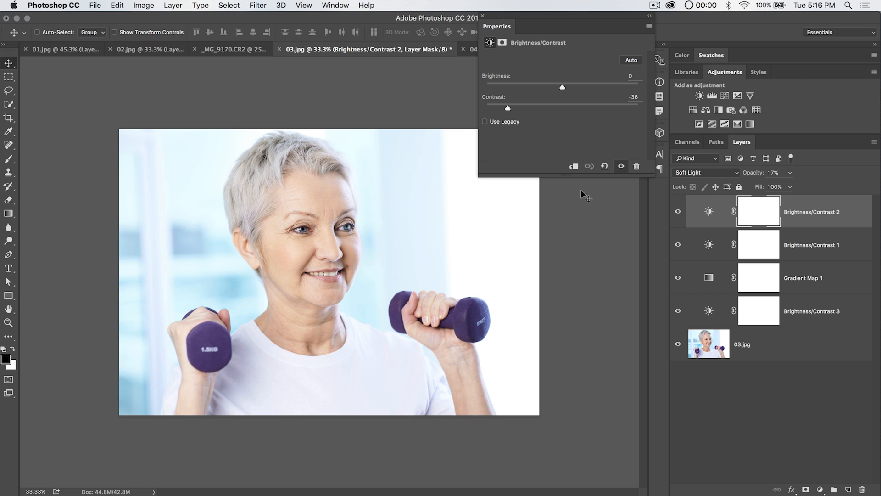
{"action": "left_click", "coordinate": [143, 4]}
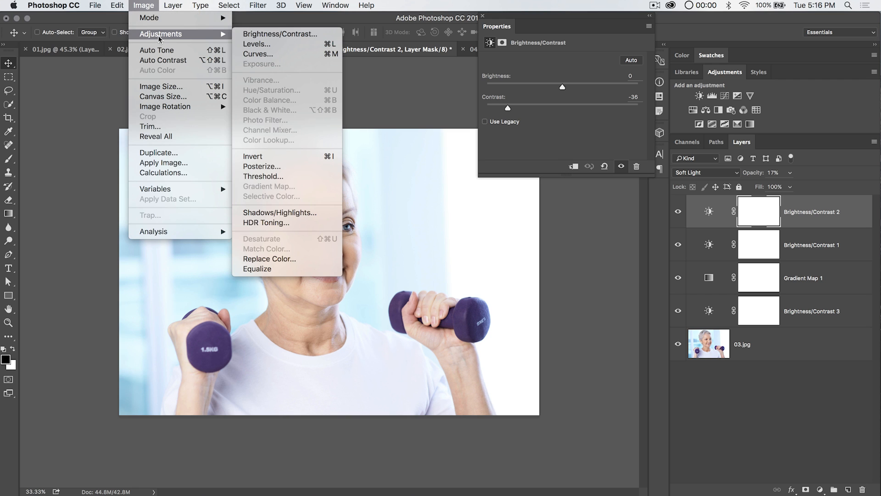